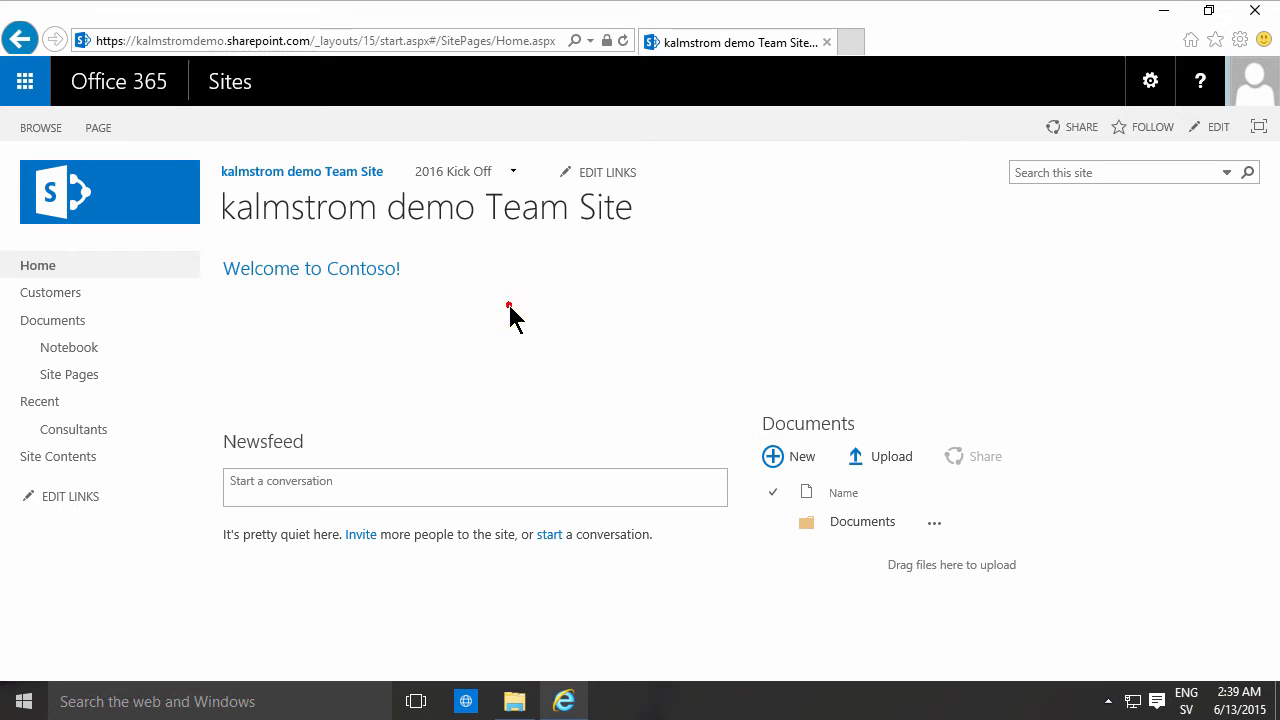
pyautogui.moveTo(1084, 196)
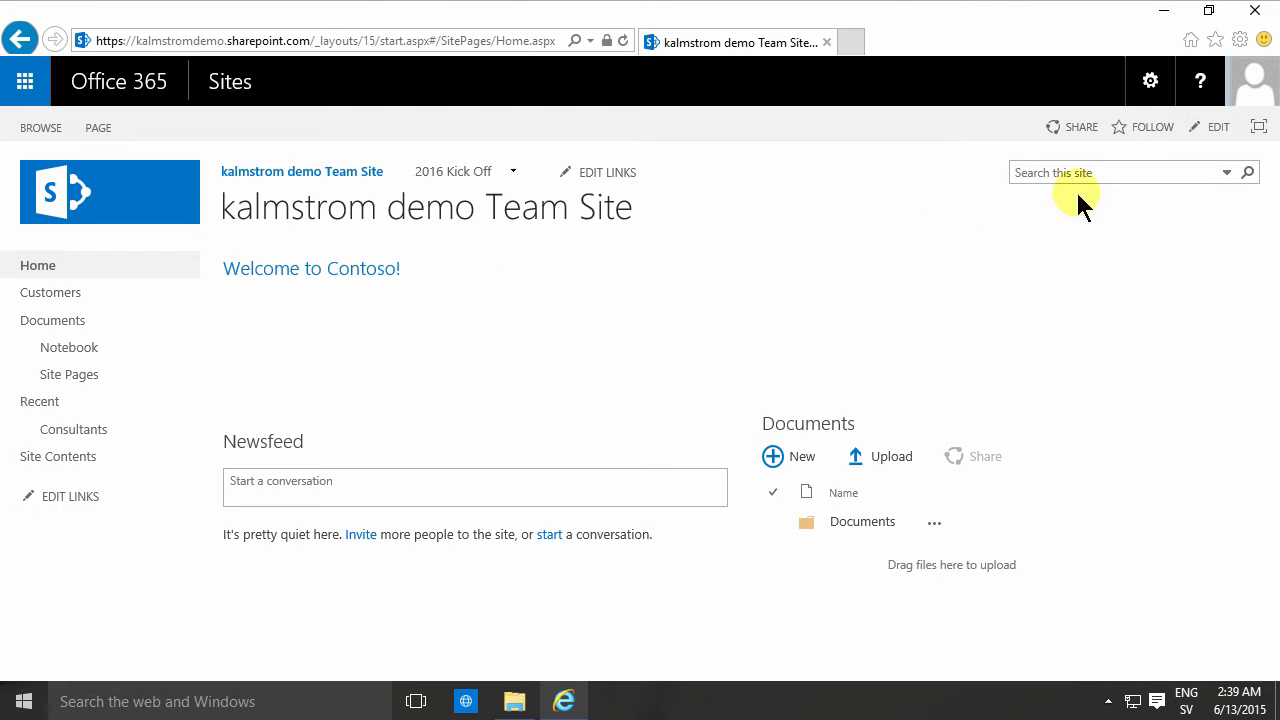
pyautogui.moveTo(1220, 128)
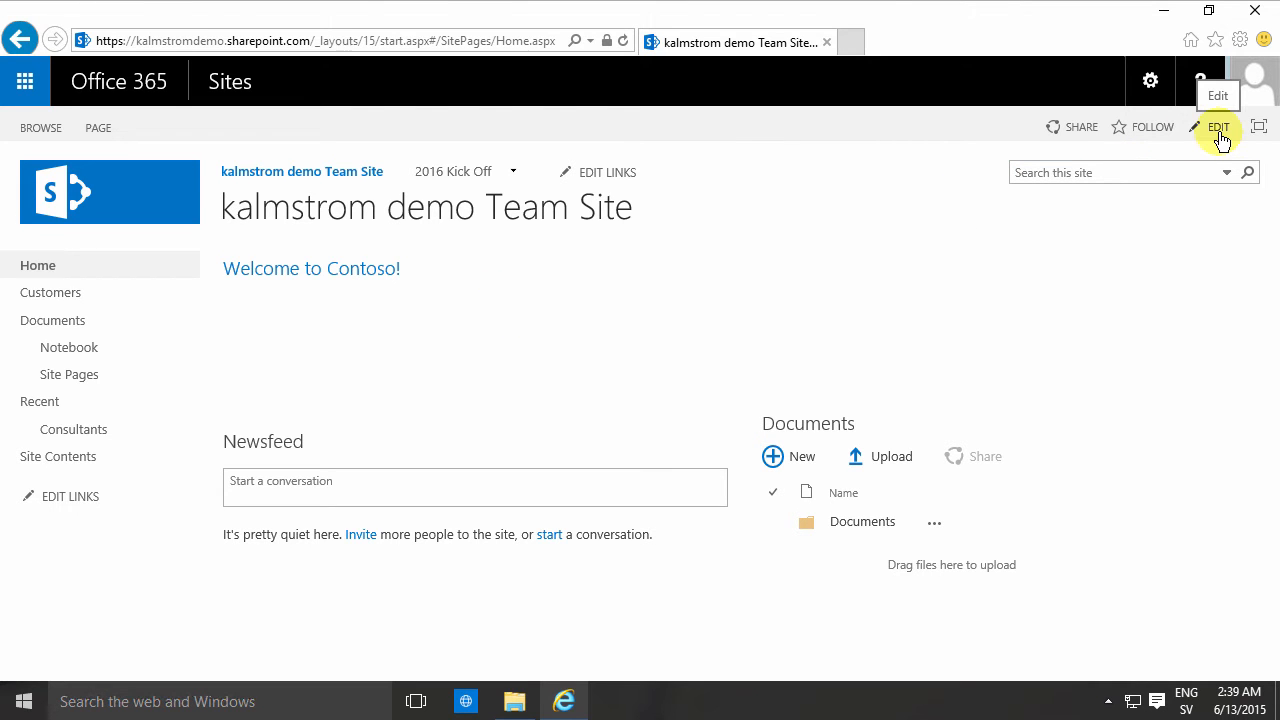
# - Switch the team site home page into edit mode
pyautogui.click(1220, 128)
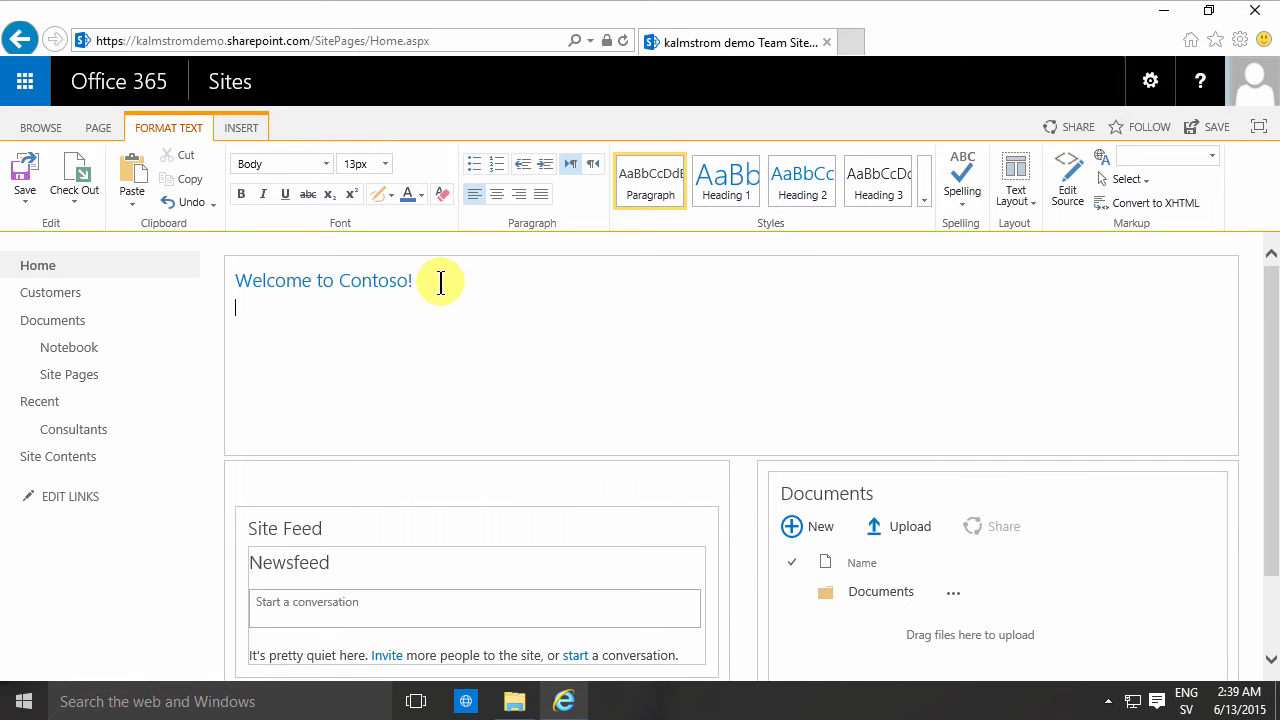
# - Show the Insert ribbon's Picture choices, including adding an image by web address
pyautogui.click(240, 128)
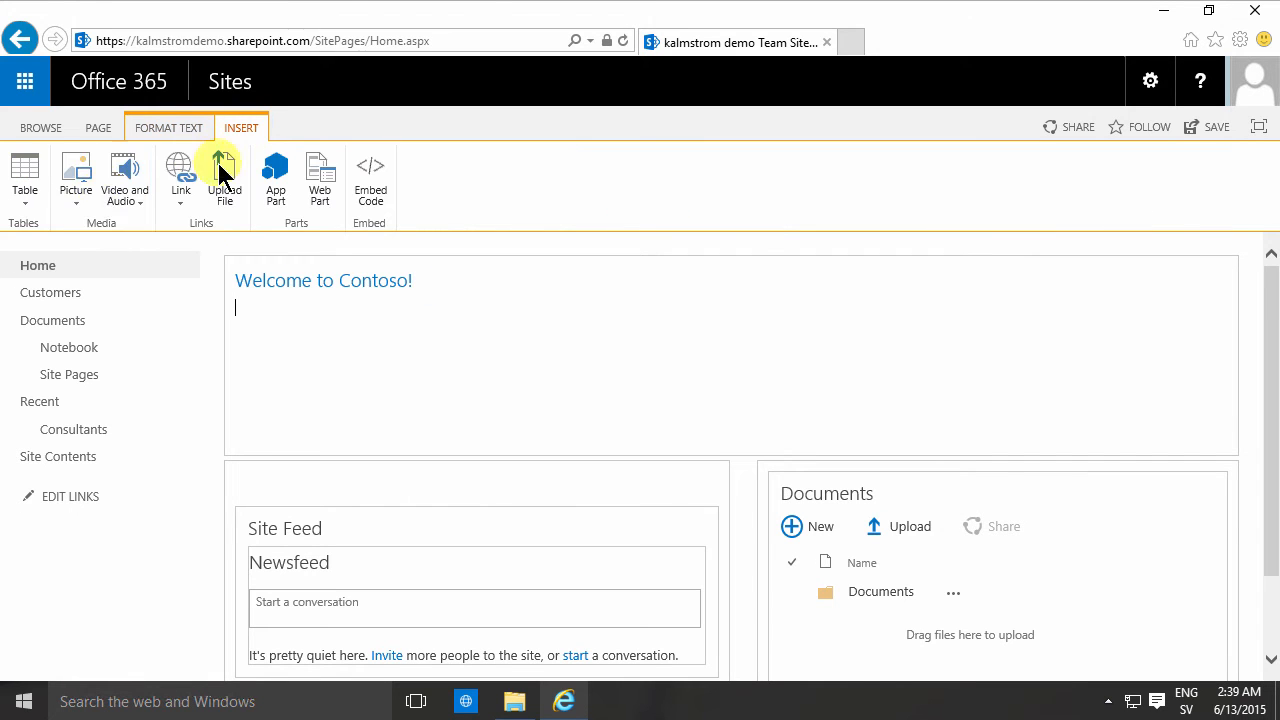
pyautogui.click(76, 178)
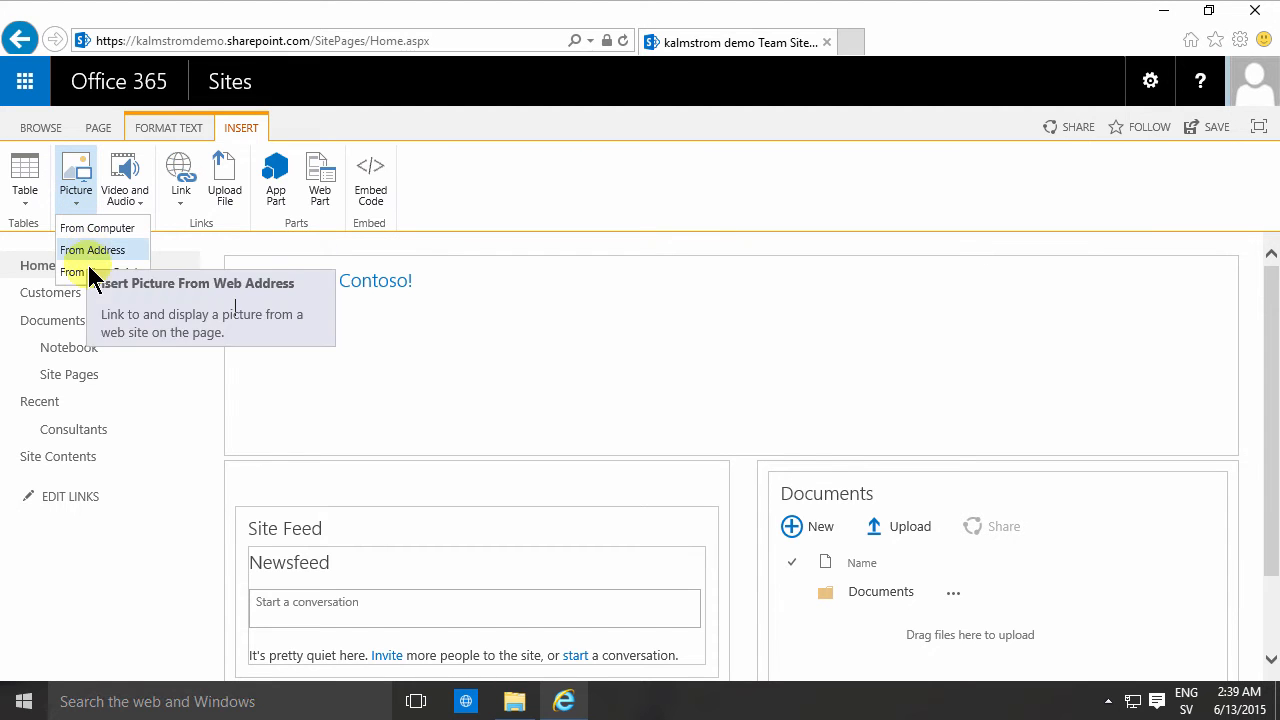
pyautogui.moveTo(96, 228)
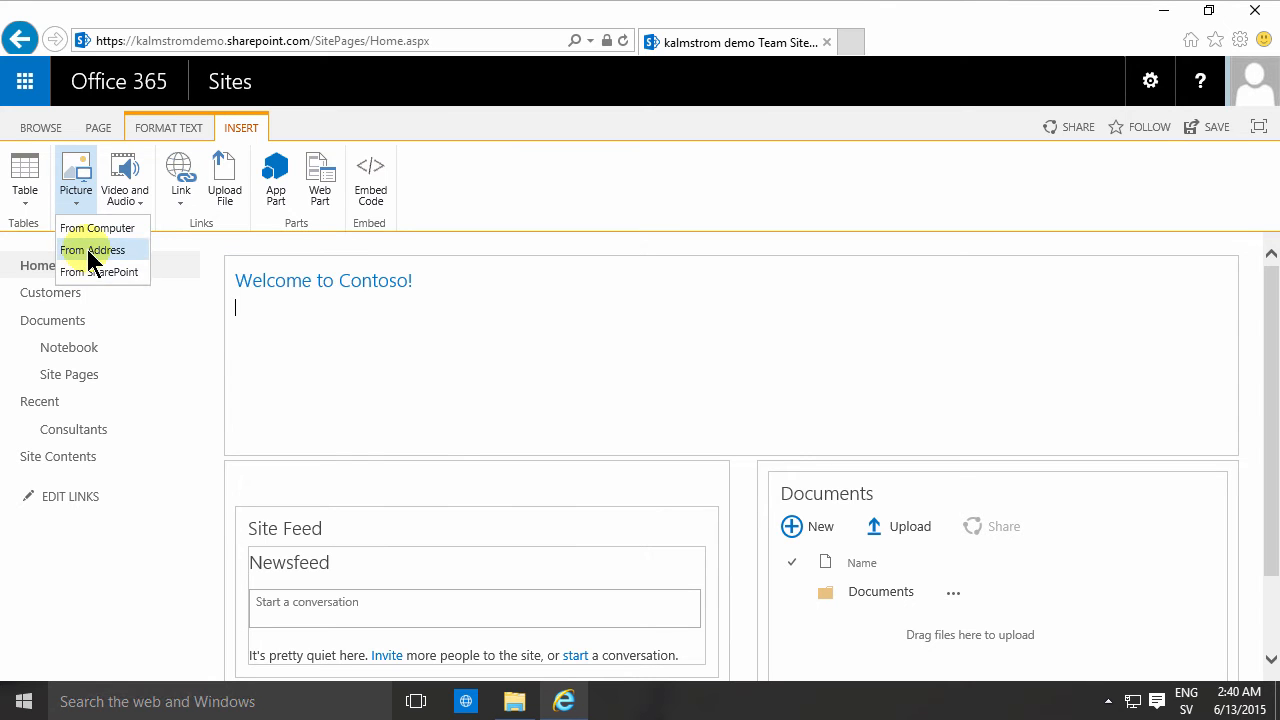
pyautogui.moveTo(92, 248)
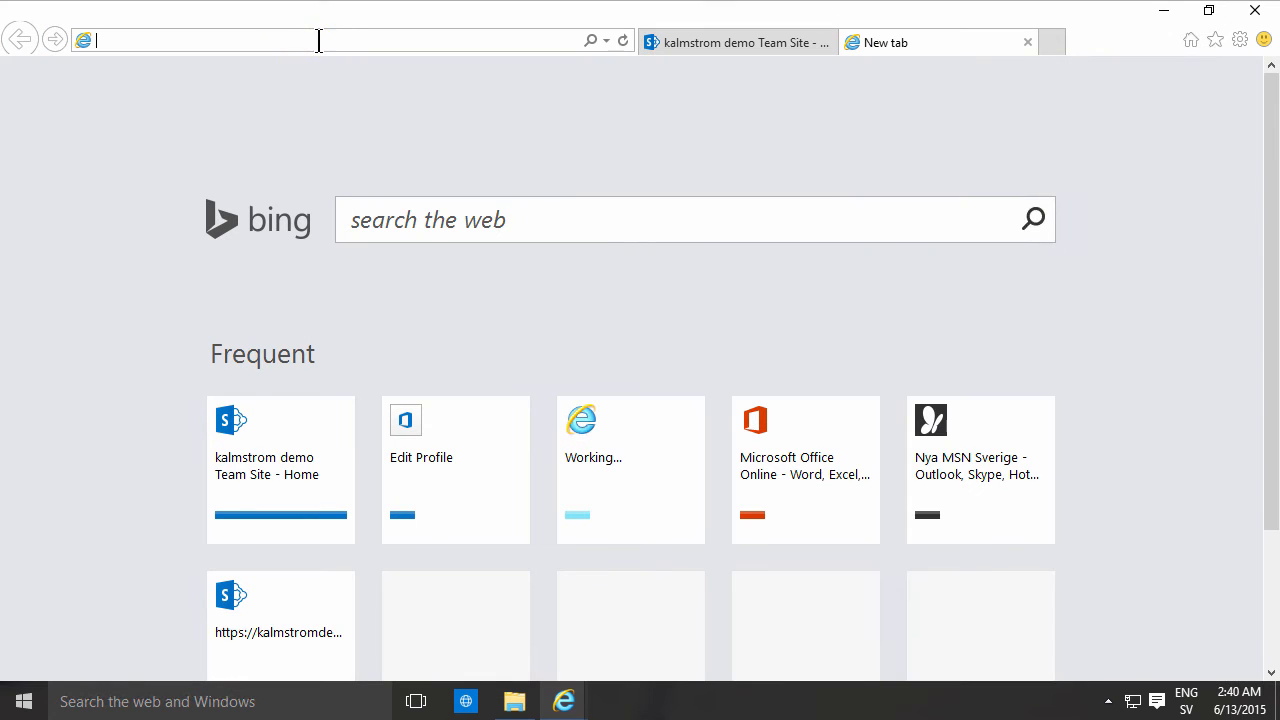
pyautogui.write('www.kalmstrom.com/')
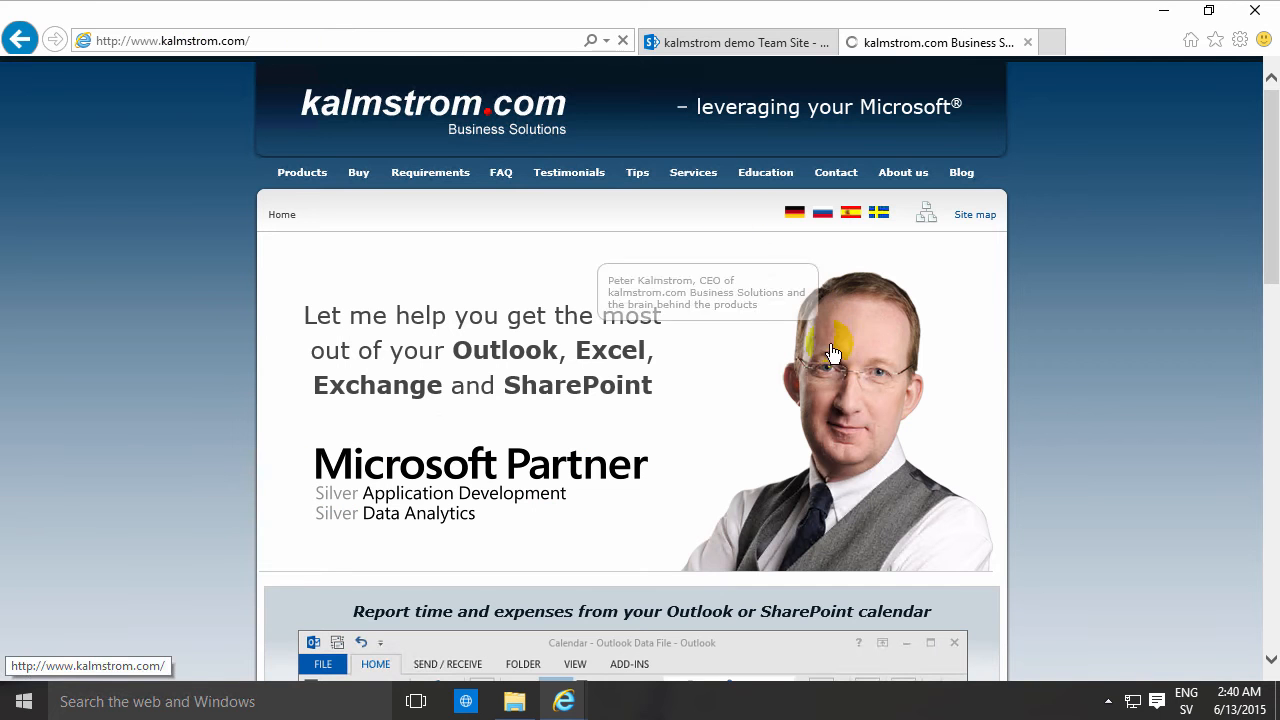
pyautogui.moveTo(840, 380)
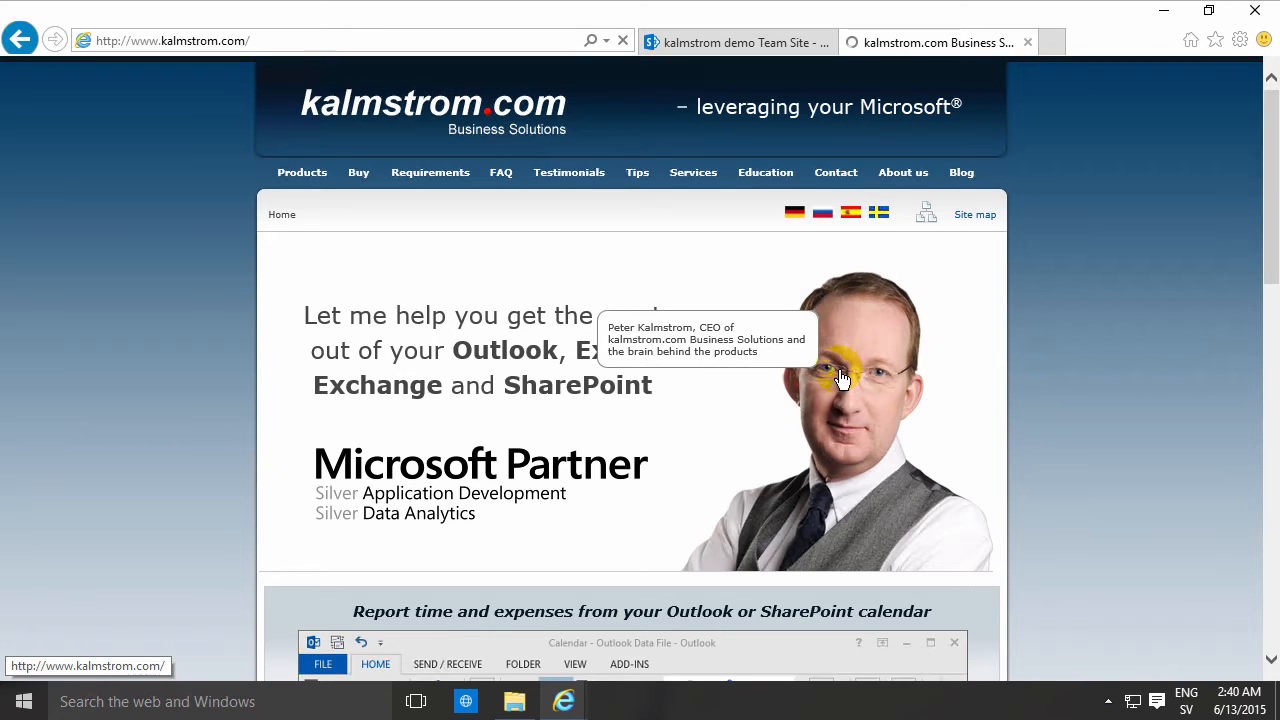
pyautogui.rightClick(840, 378)
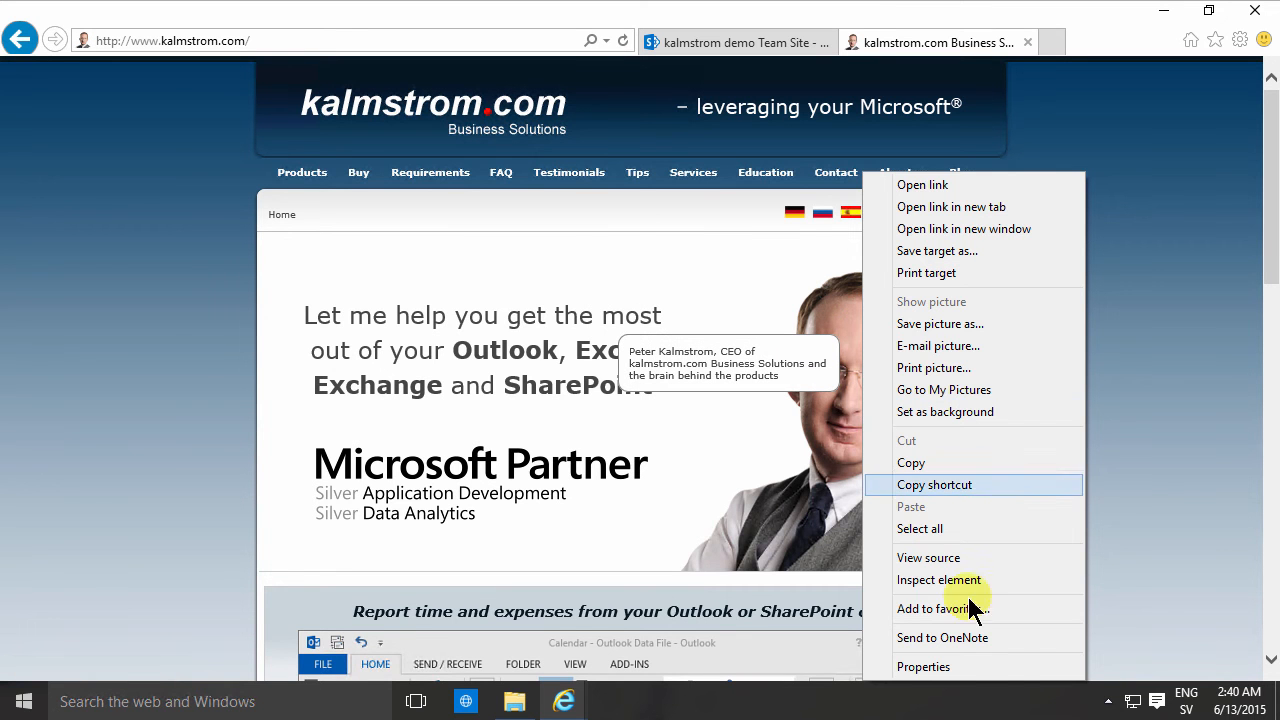
pyautogui.moveTo(980, 672)
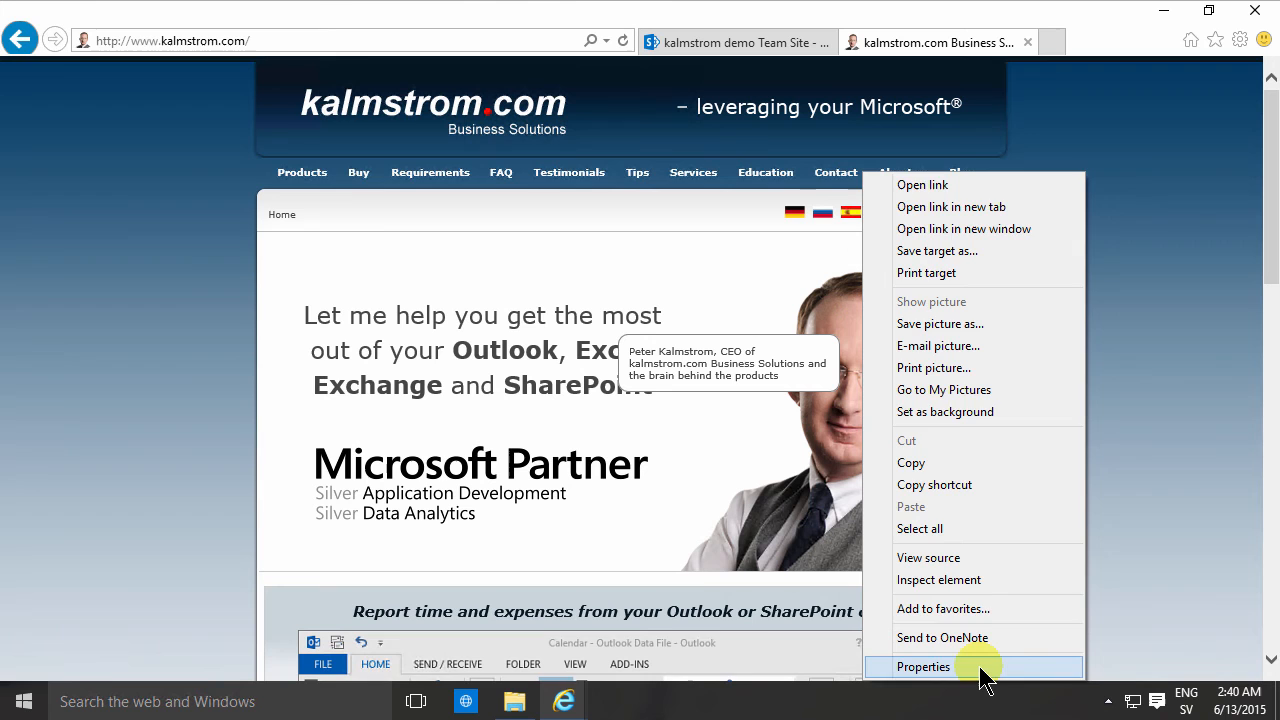
# - Copy the portrait photo's web address from its properties on kalmstrom.com
pyautogui.click(928, 666)
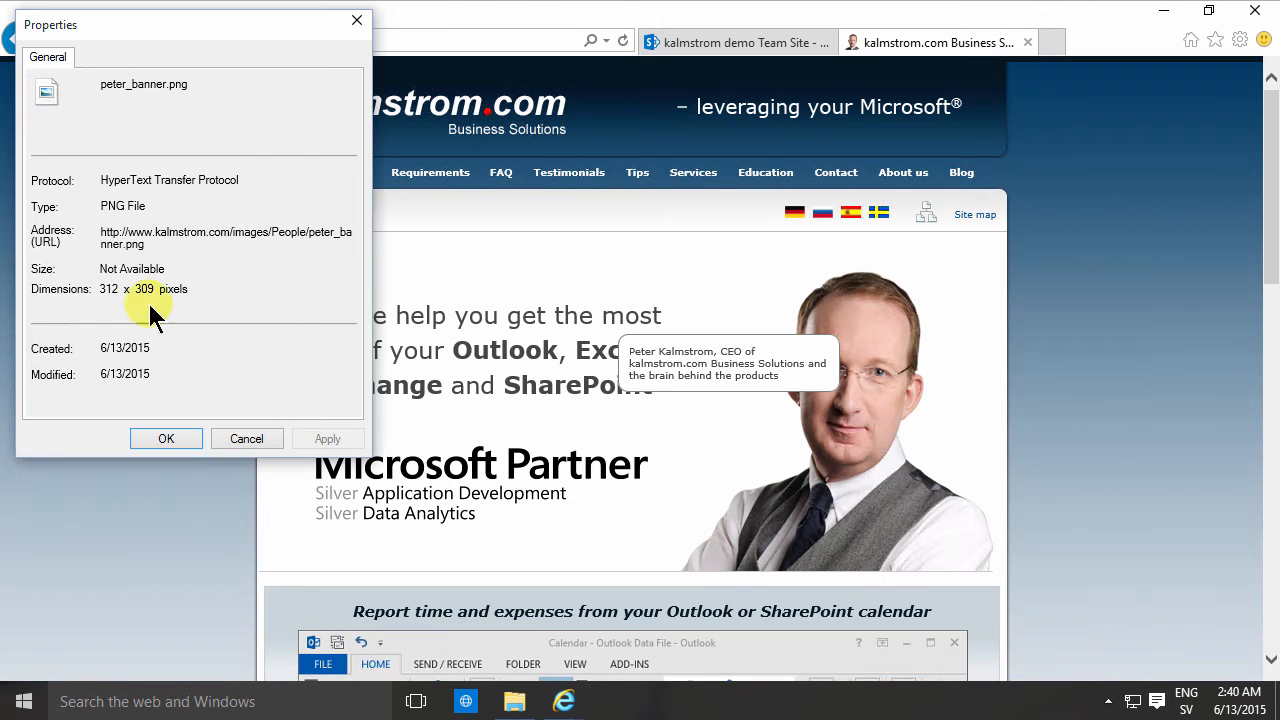
pyautogui.moveTo(88, 238)
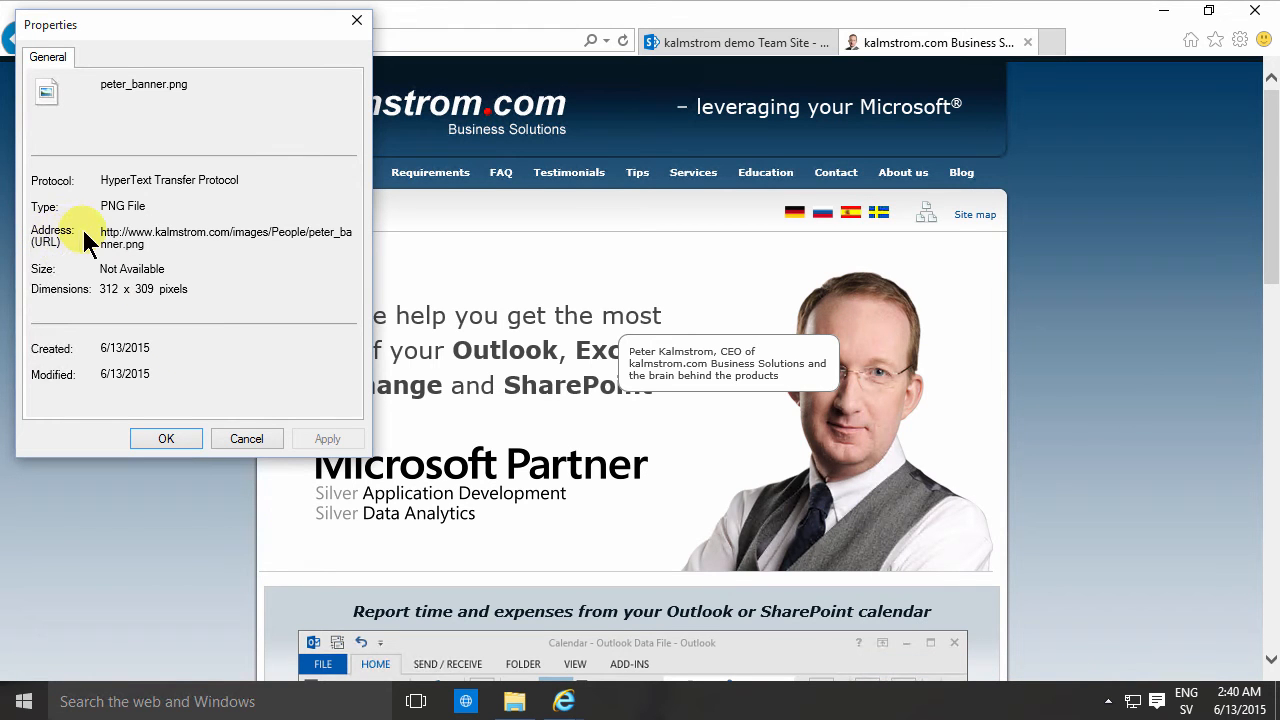
pyautogui.moveTo(78, 264)
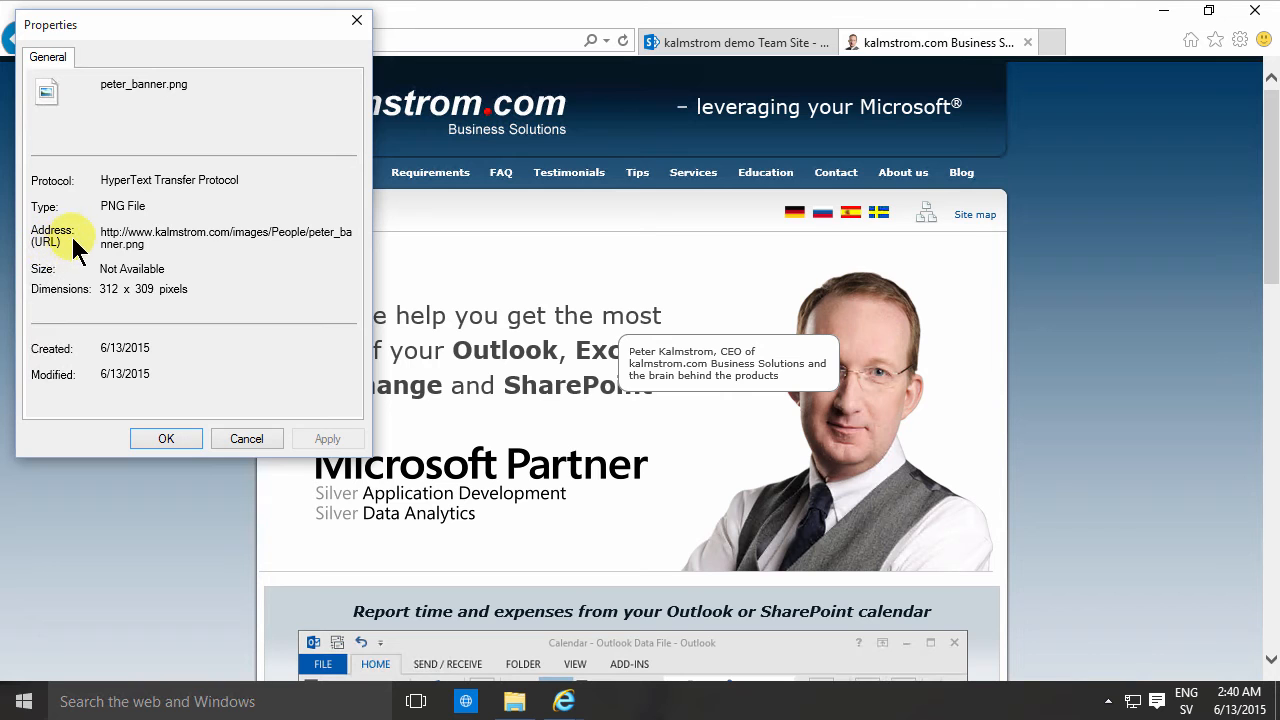
pyautogui.moveTo(98, 240)
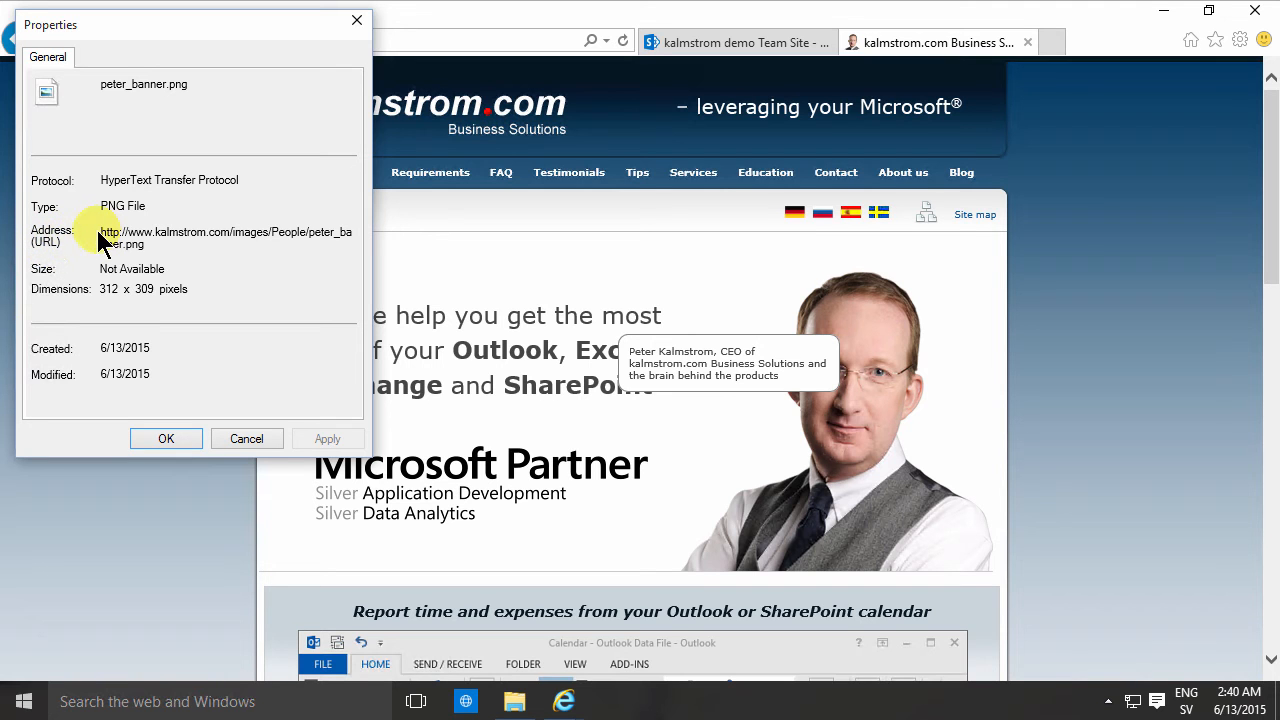
pyautogui.moveTo(100, 232)
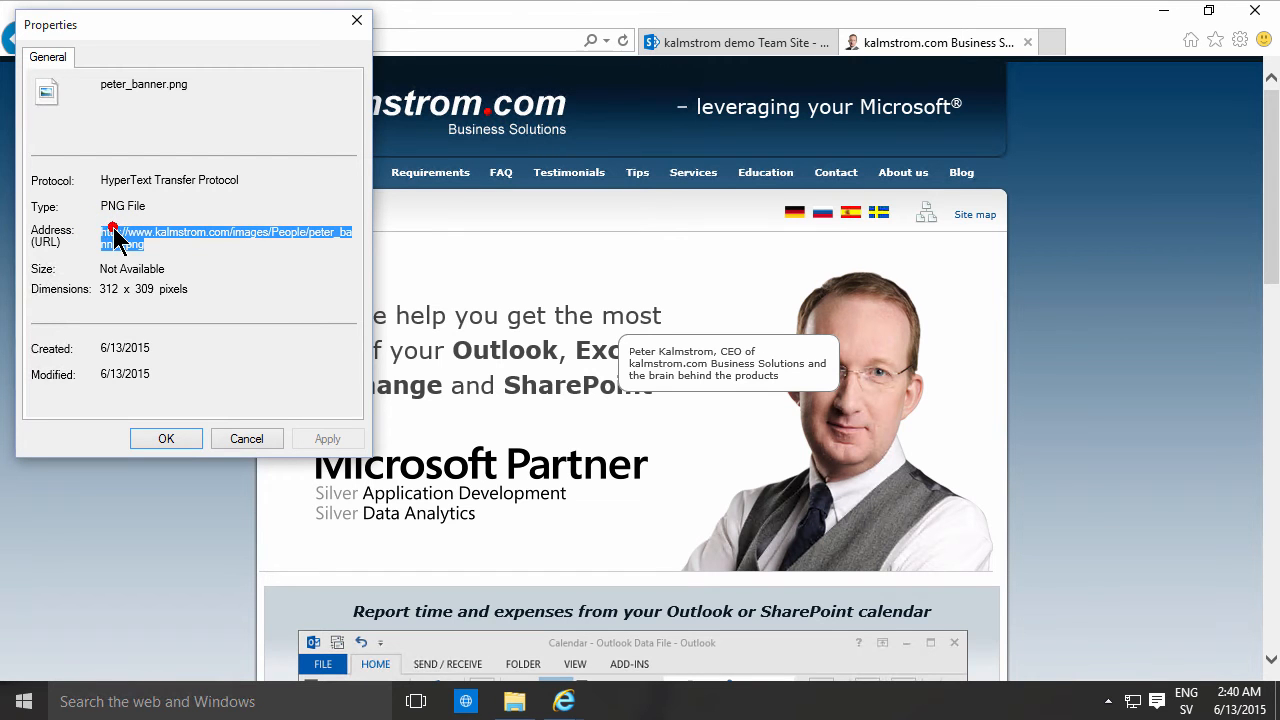
pyautogui.rightClick(120, 236)
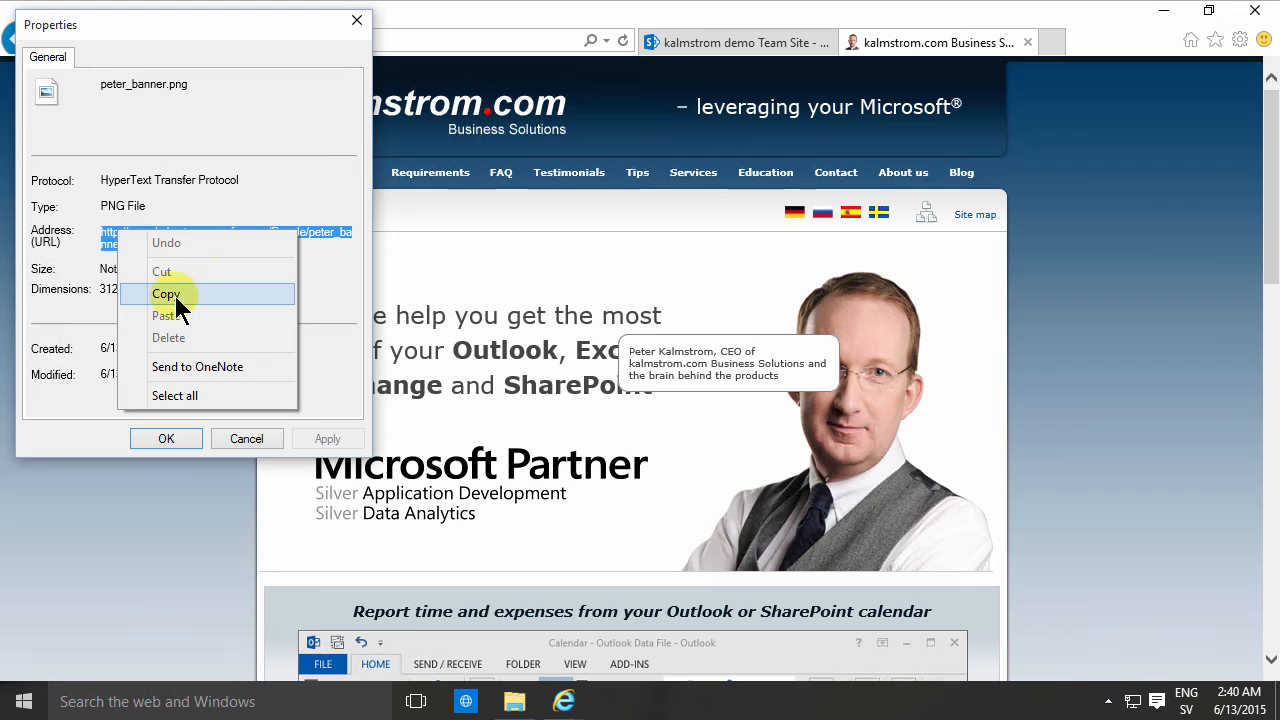
pyautogui.click(168, 292)
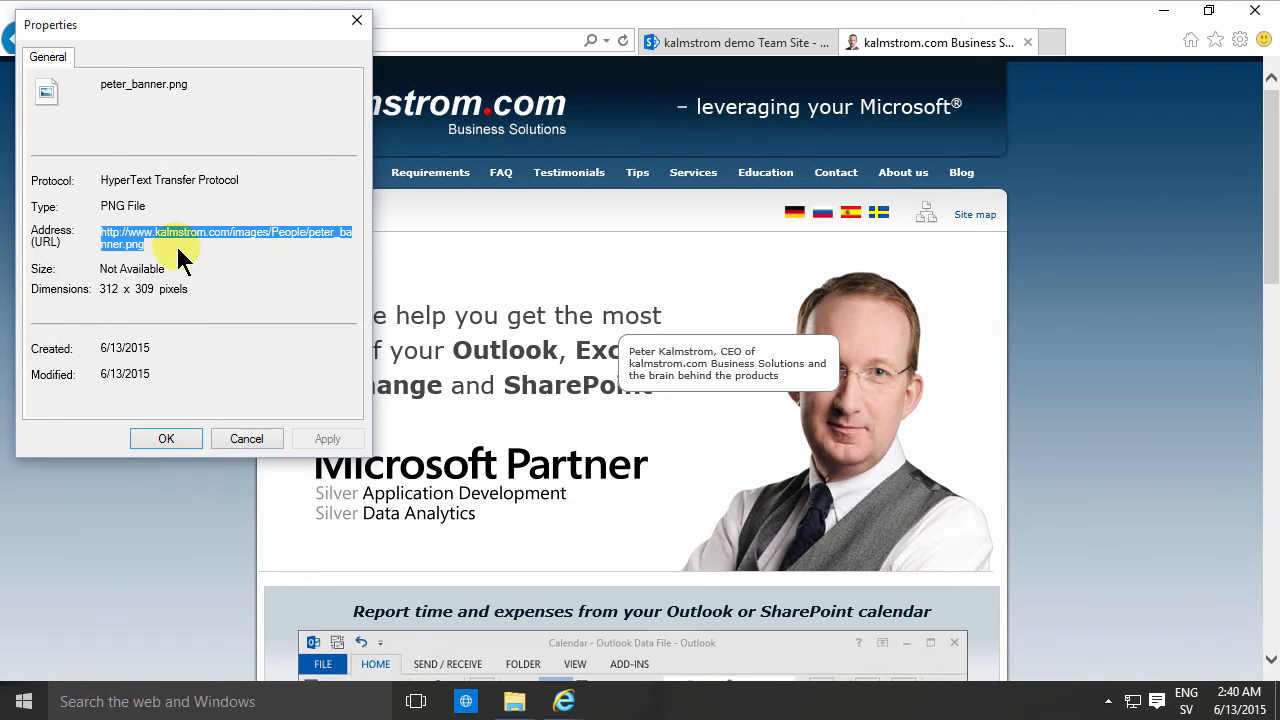
pyautogui.click(246, 438)
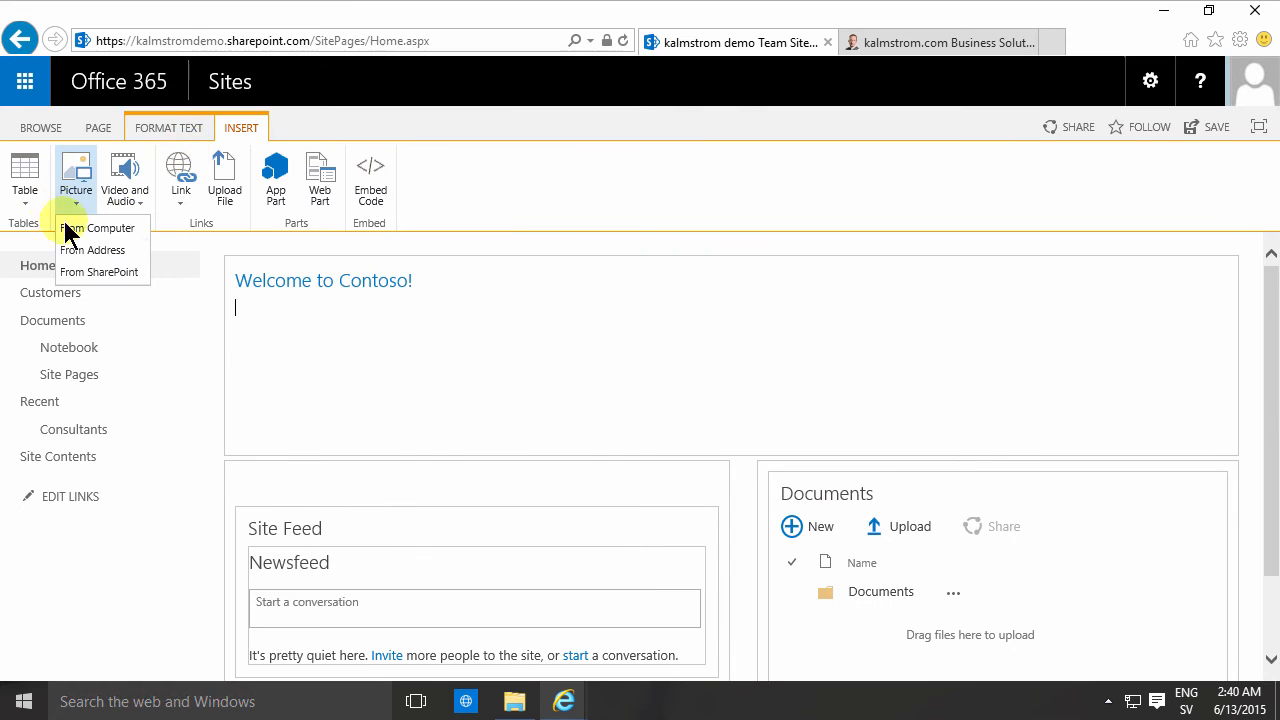
# - Insert the picture from the copied address below the Welcome to Contoso! heading
pyautogui.click(104, 228)
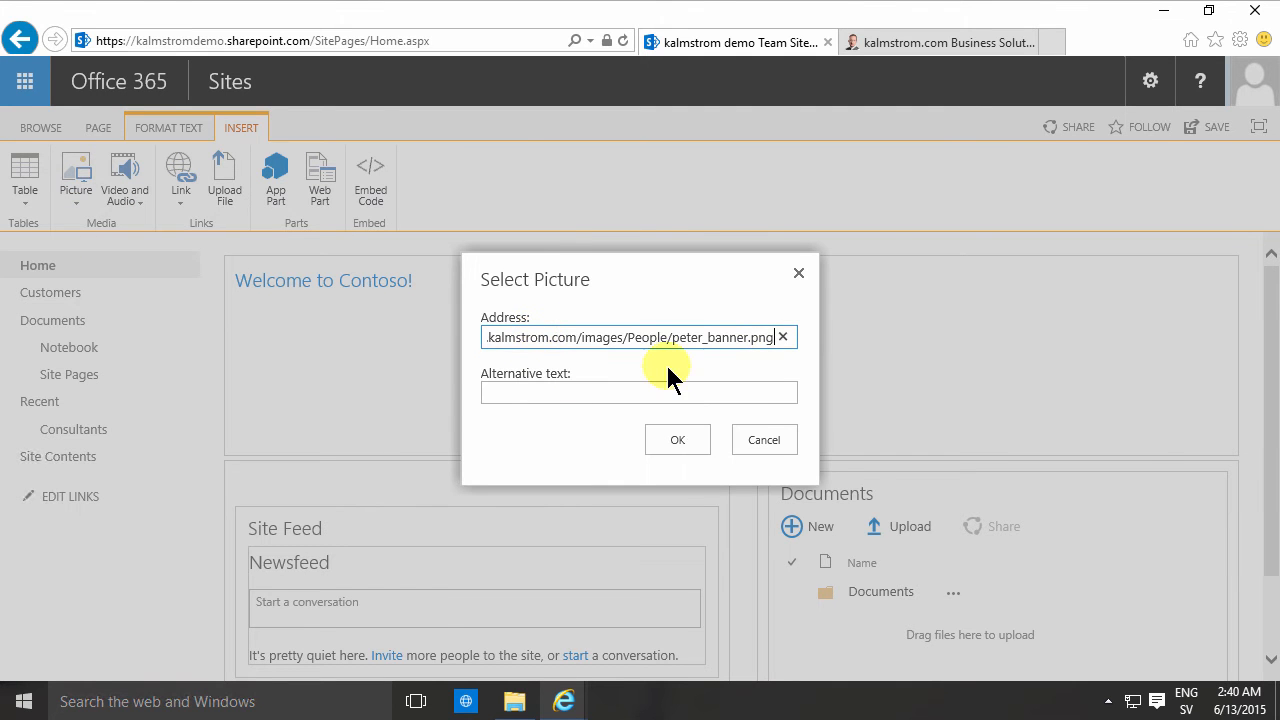
pyautogui.click(638, 392)
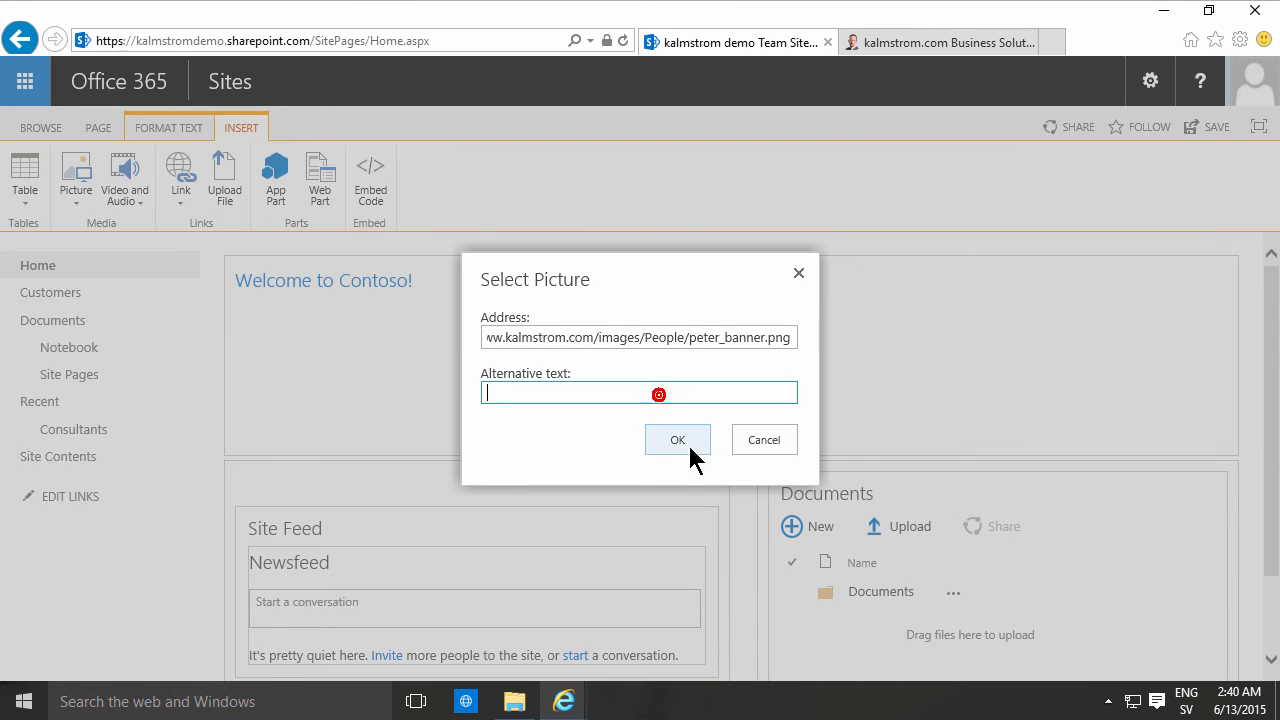
pyautogui.click(678, 440)
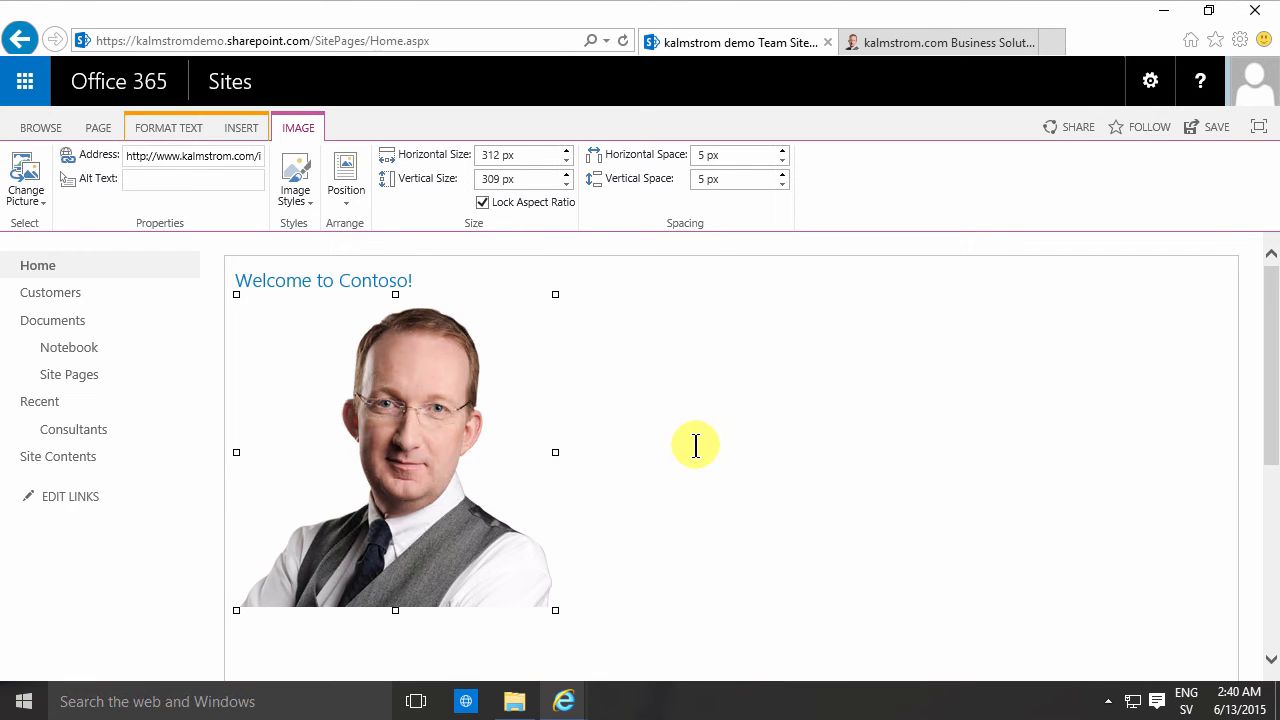
pyautogui.moveTo(500, 410)
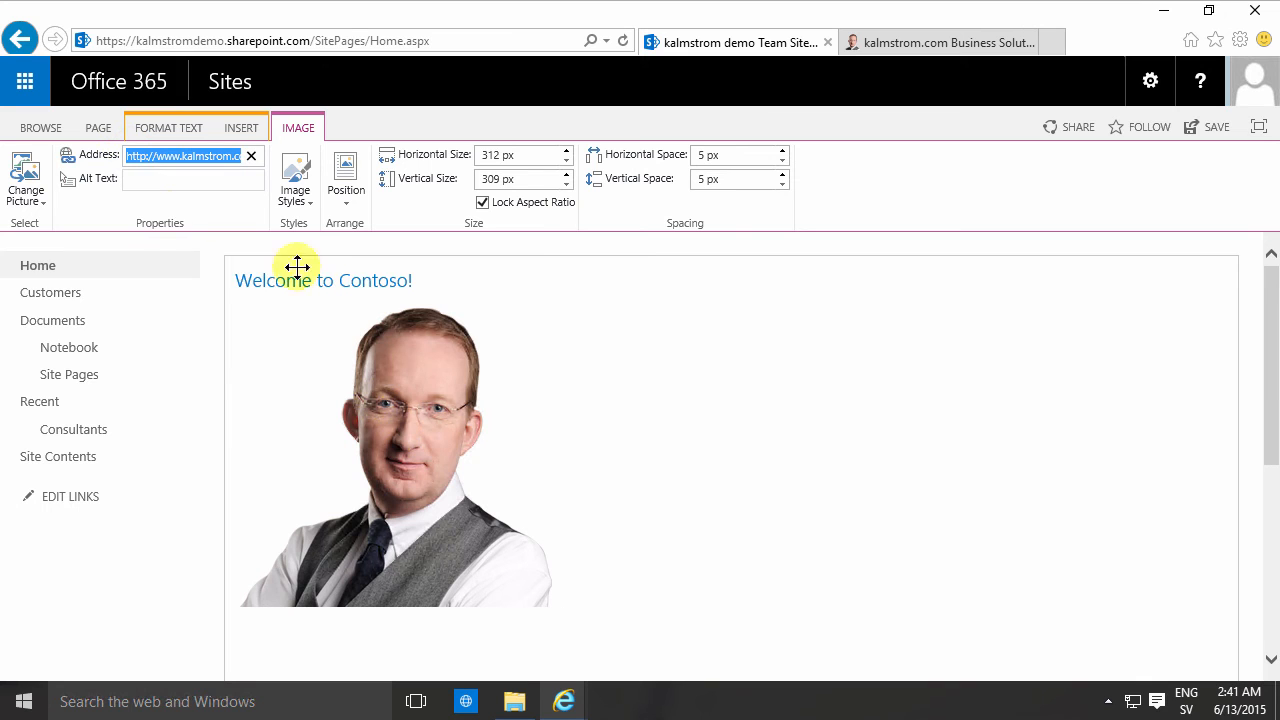
# - Resize the portrait photo to about 175 by 173 pixels with Lock Aspect Ratio on
pyautogui.click(192, 178)
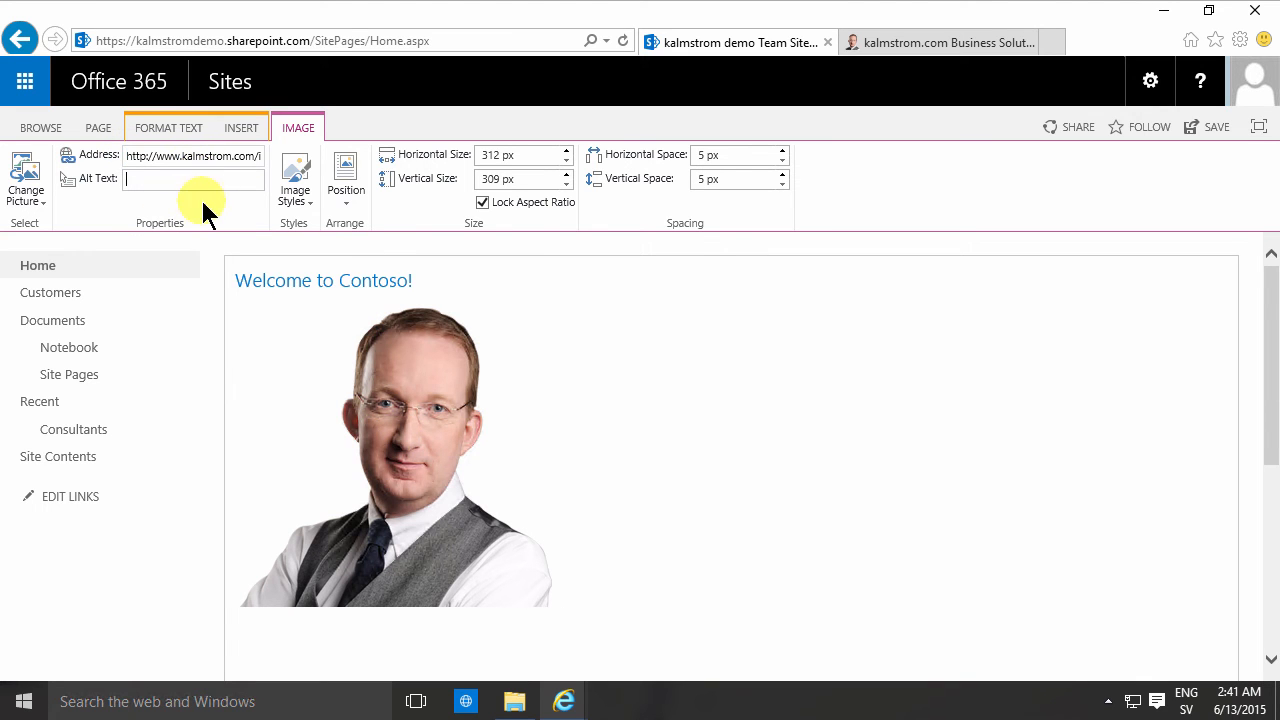
pyautogui.click(484, 368)
pyautogui.write('175')
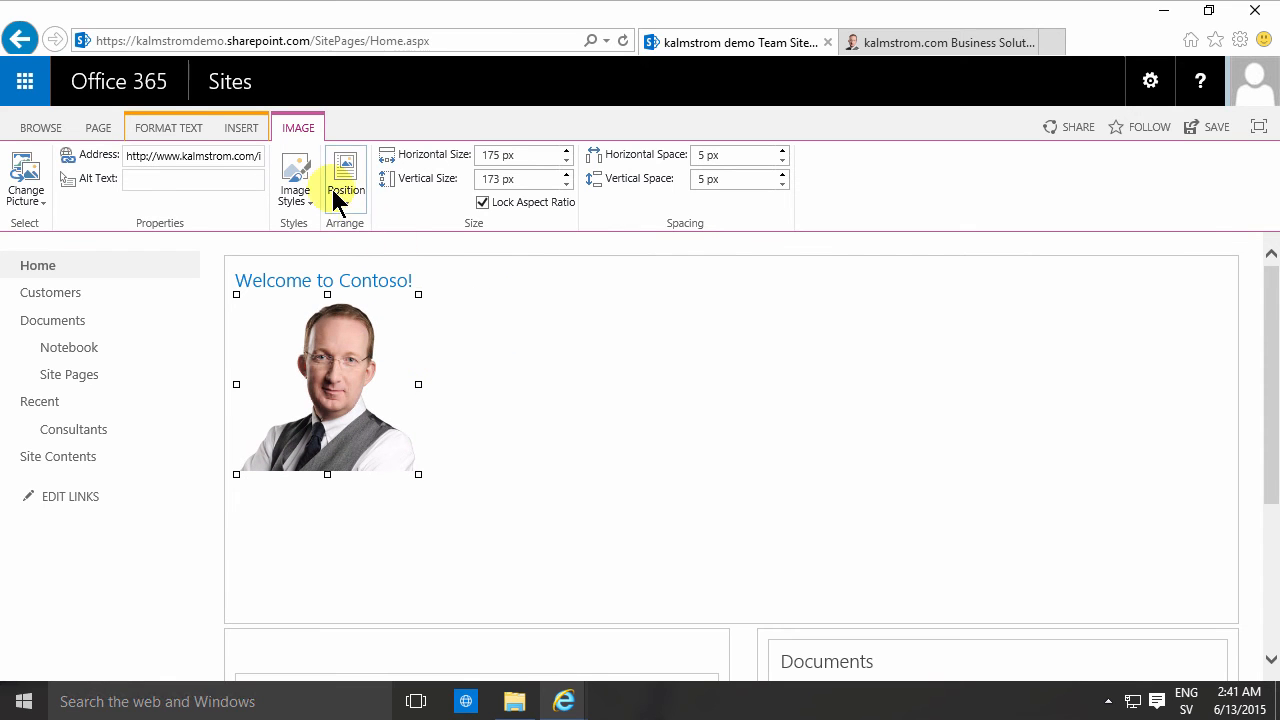
pyautogui.moveTo(556, 152)
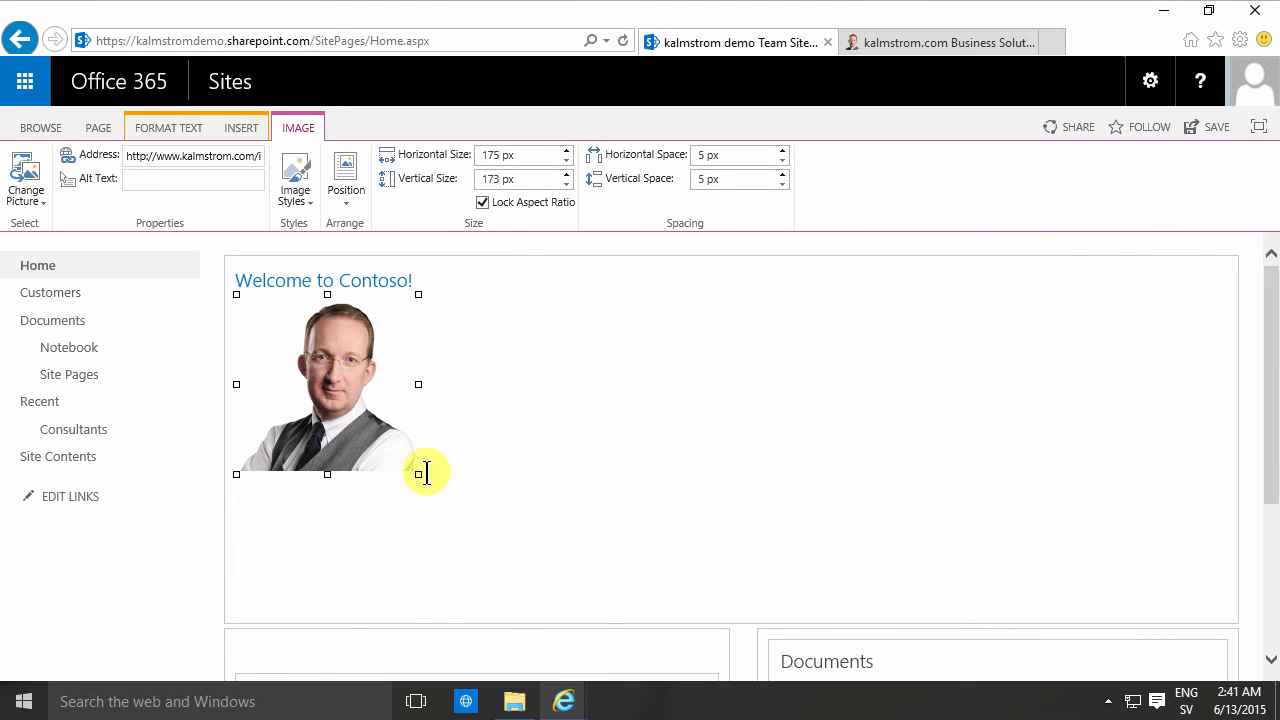
# - Drag the photo's corner handle to enlarge it to about 313 by 310 pixels
pyautogui.moveTo(418, 474); pyautogui.dragTo(556, 612)
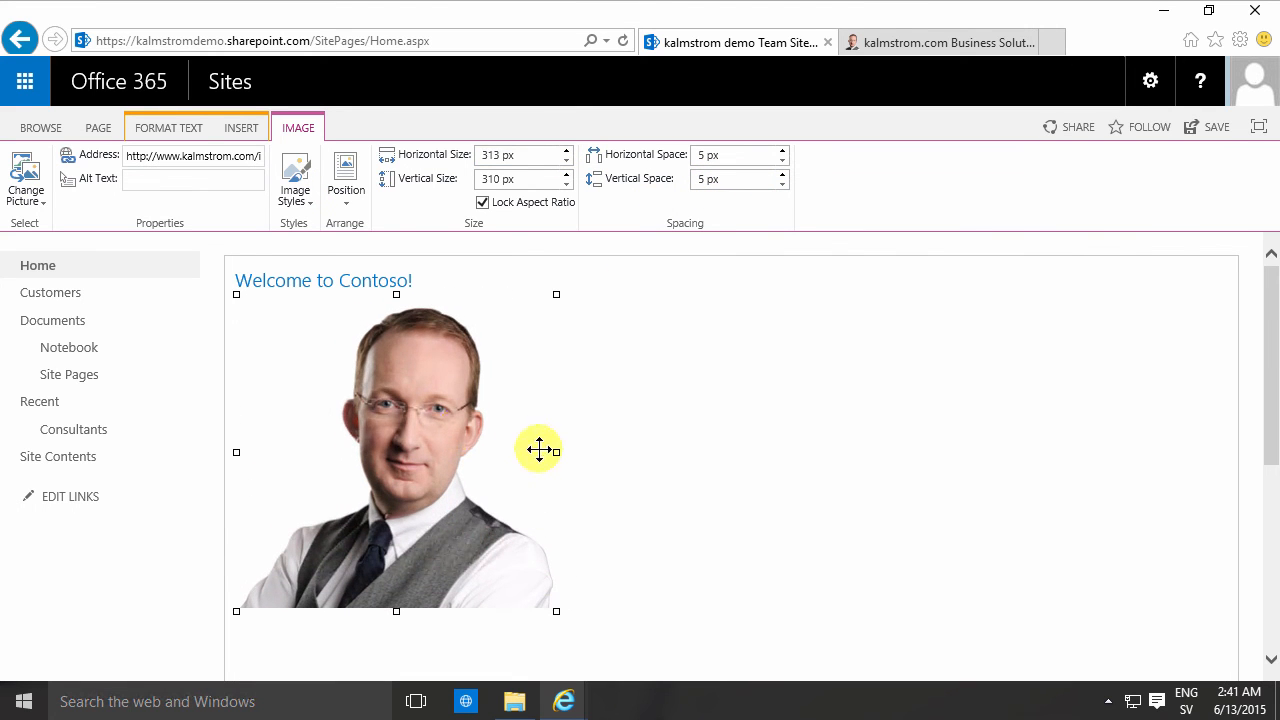
pyautogui.moveTo(528, 420)
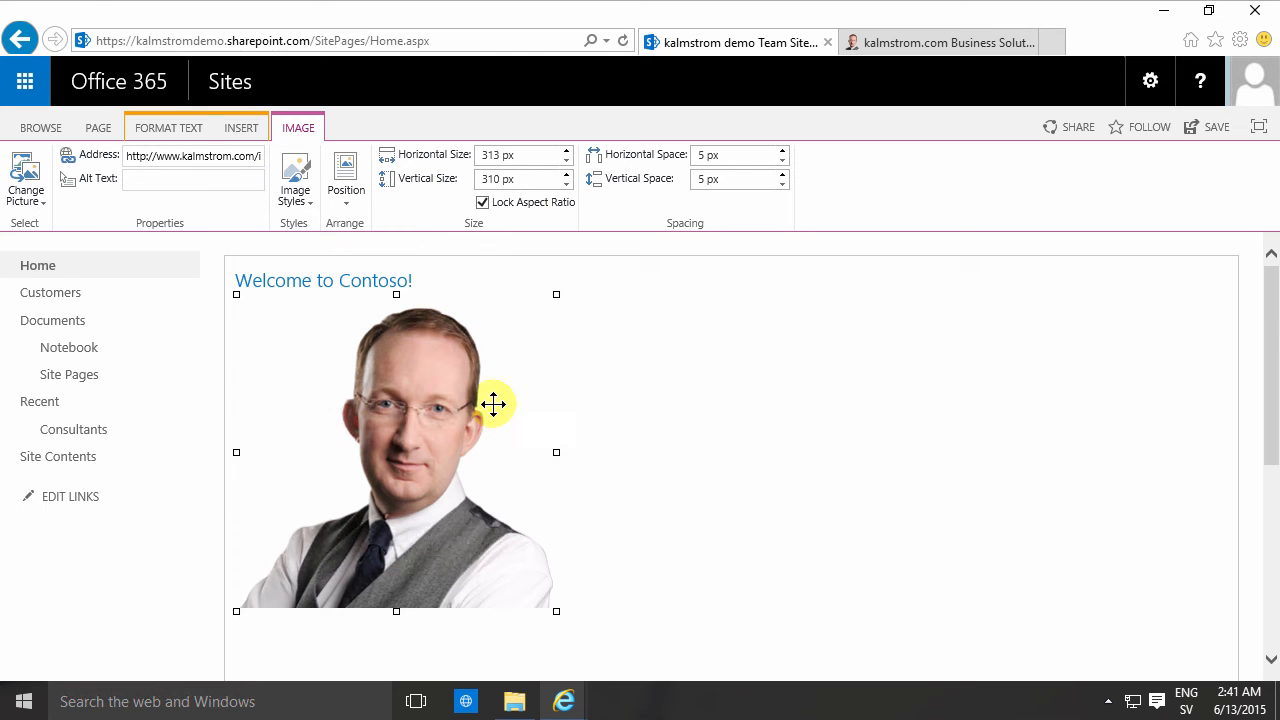
pyautogui.moveTo(604, 362)
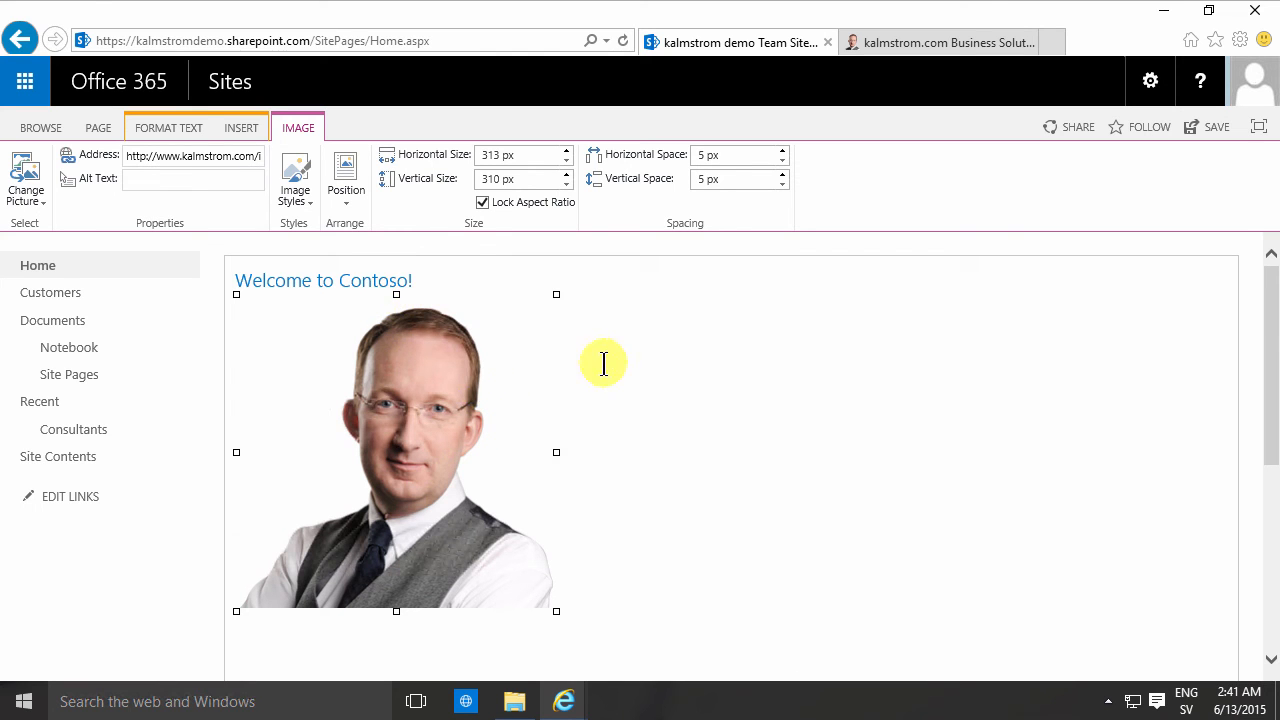
pyautogui.moveTo(440, 372)
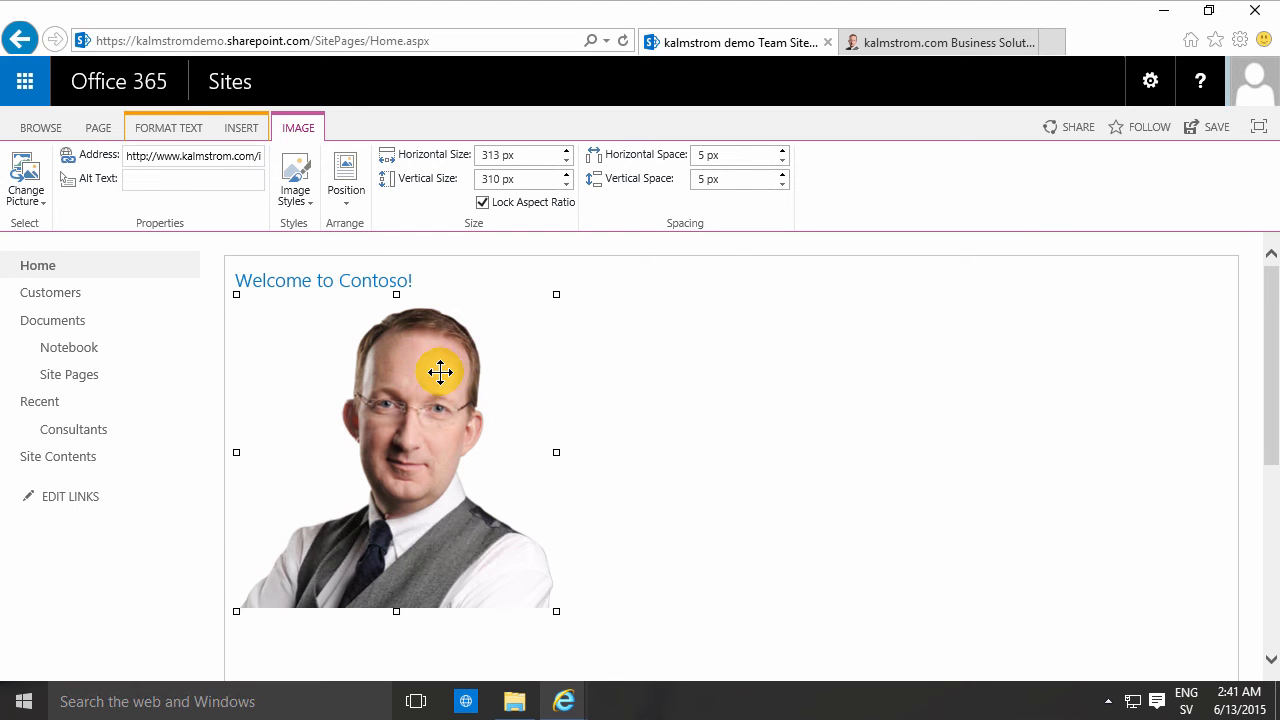
pyautogui.moveTo(532, 308)
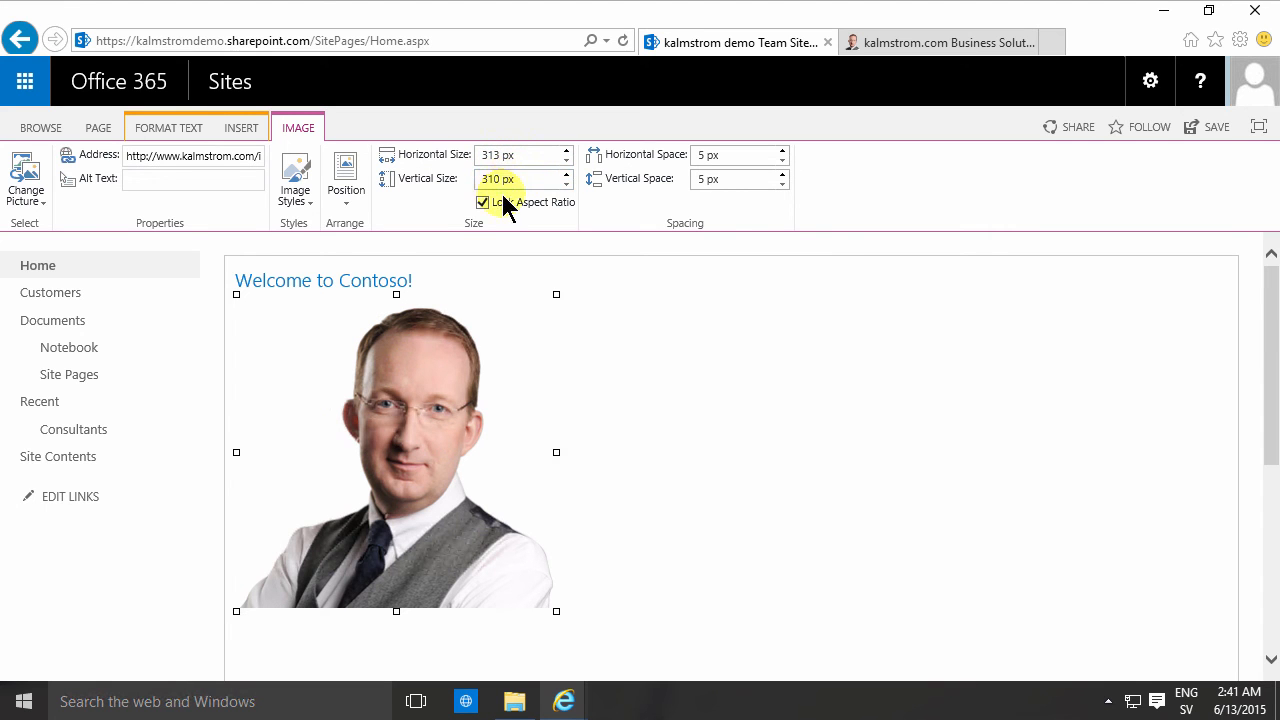
pyautogui.moveTo(484, 202)
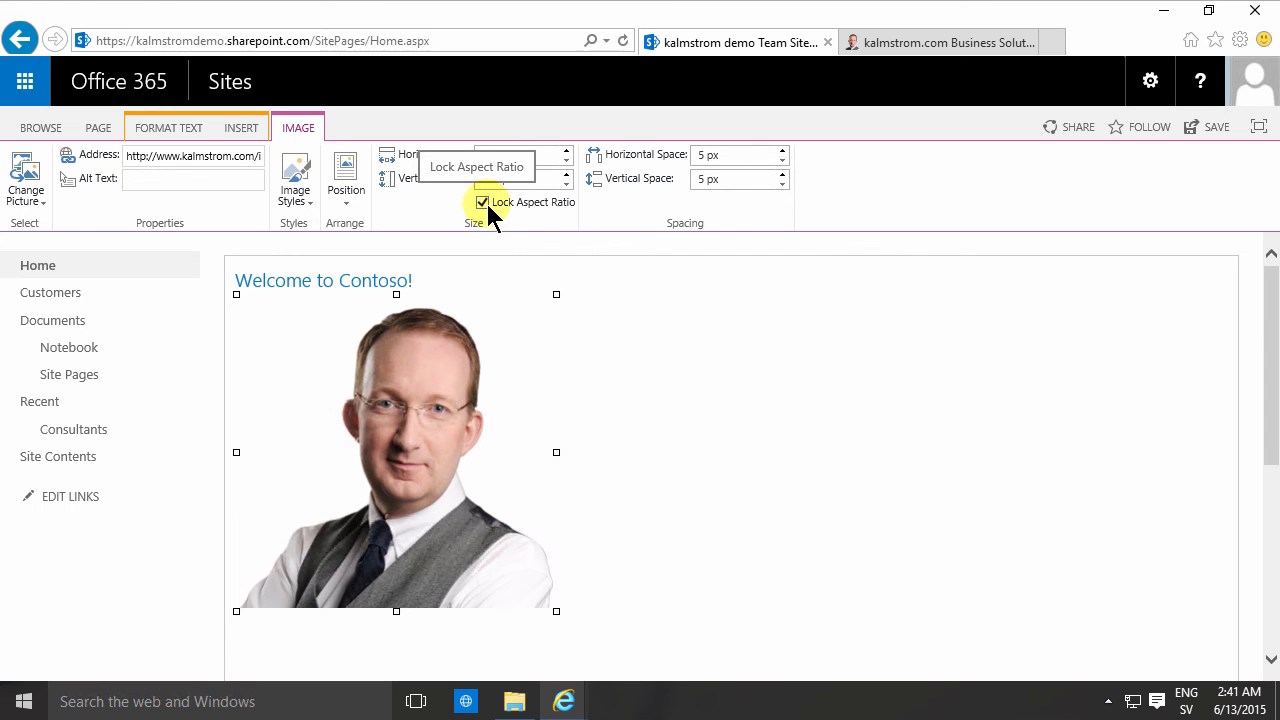
# - Turn off Lock Aspect Ratio, then return to kalmstrom.com and bring up the portrait's options
pyautogui.click(484, 202)
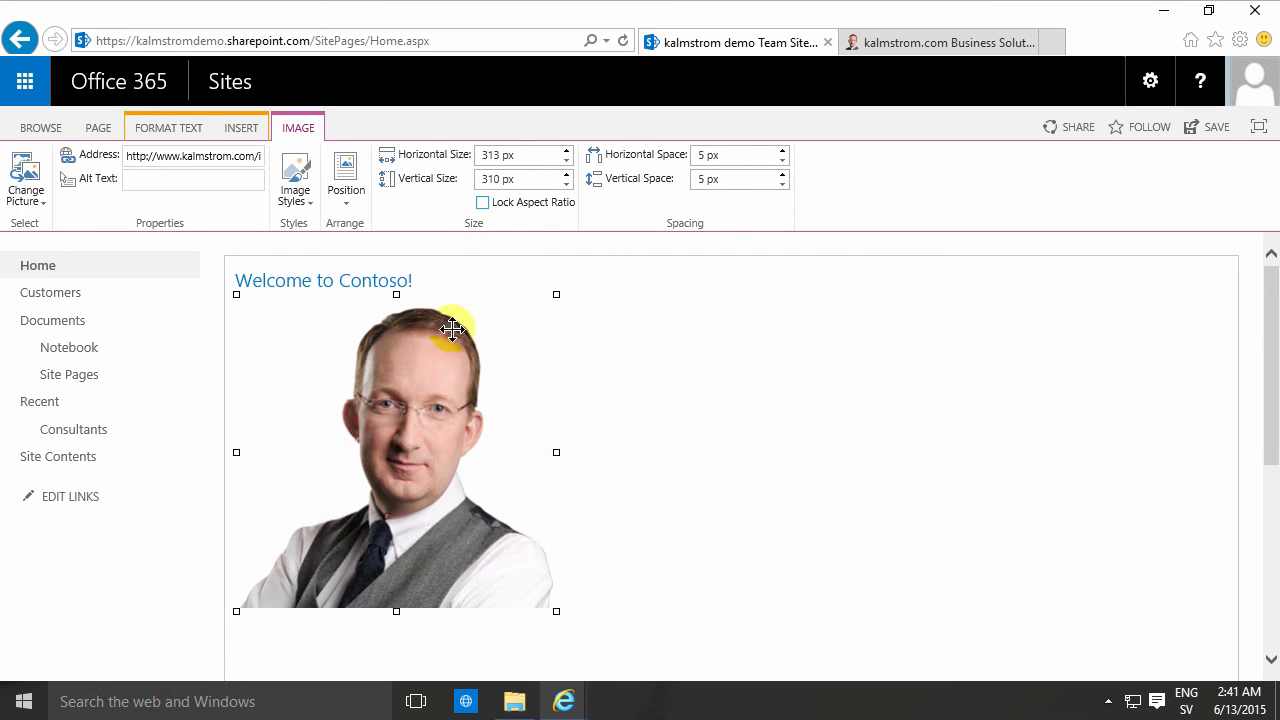
pyautogui.moveTo(396, 614)
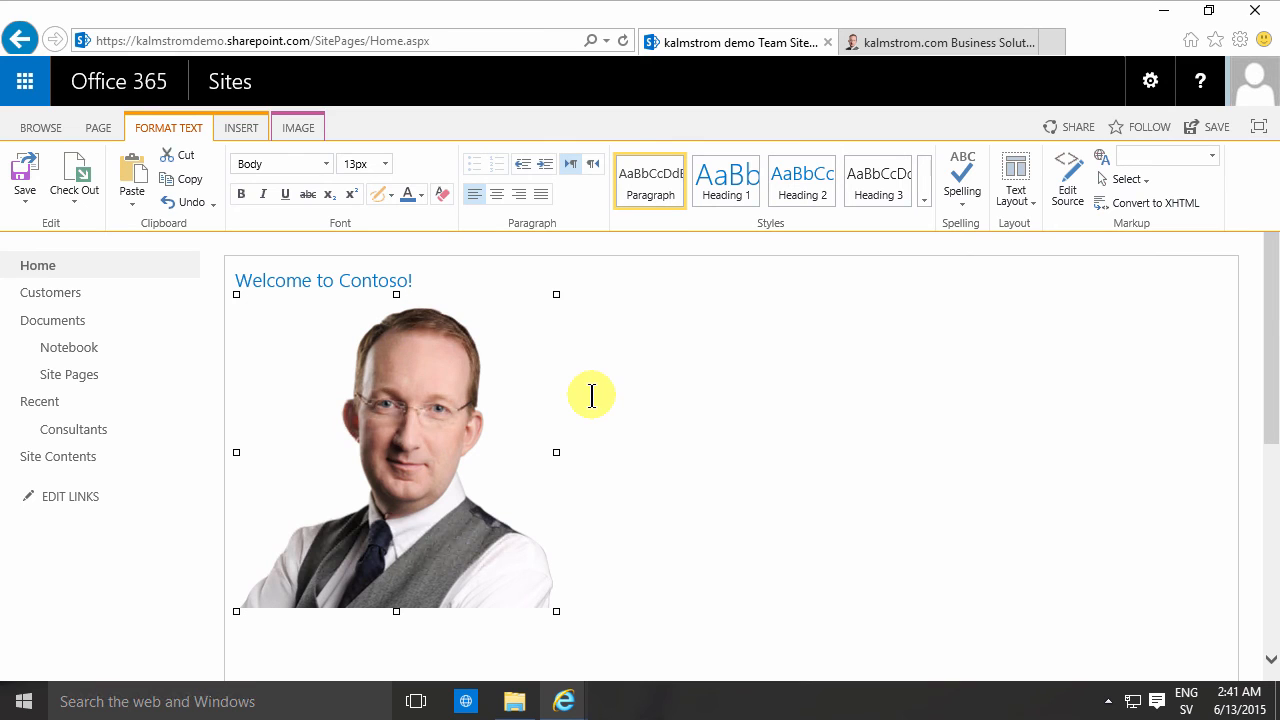
pyautogui.moveTo(592, 426)
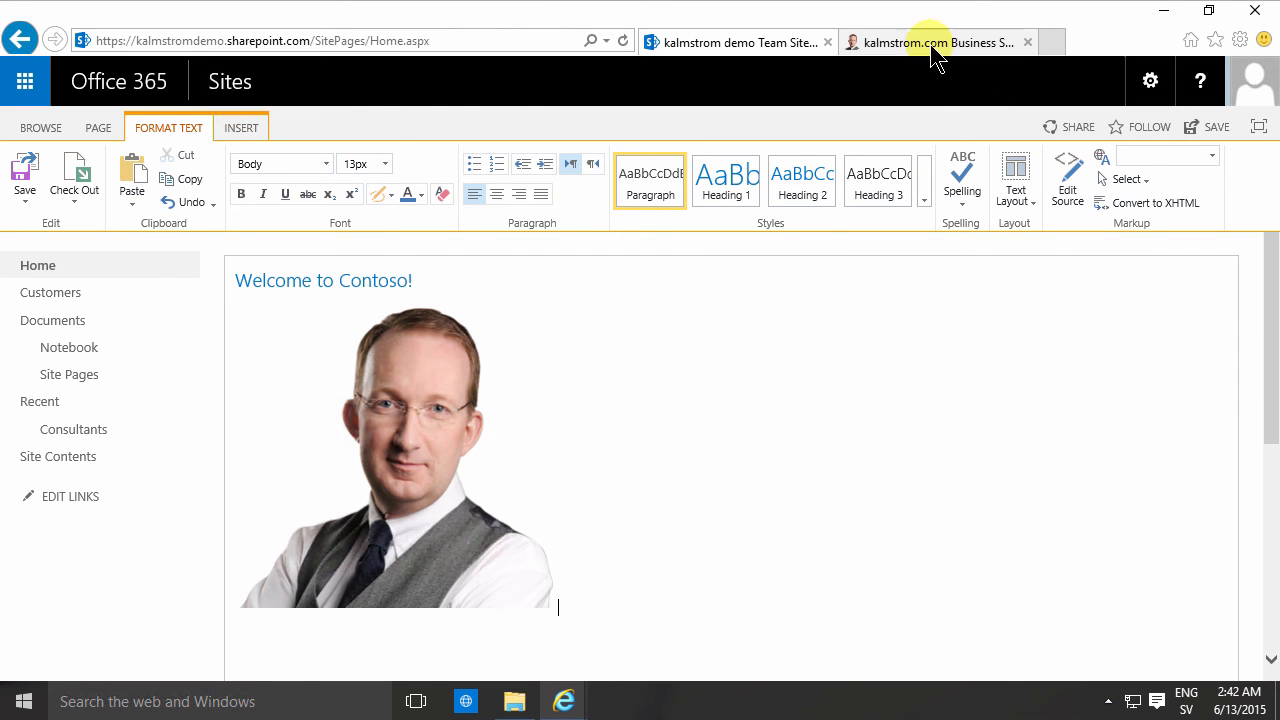
pyautogui.click(930, 40)
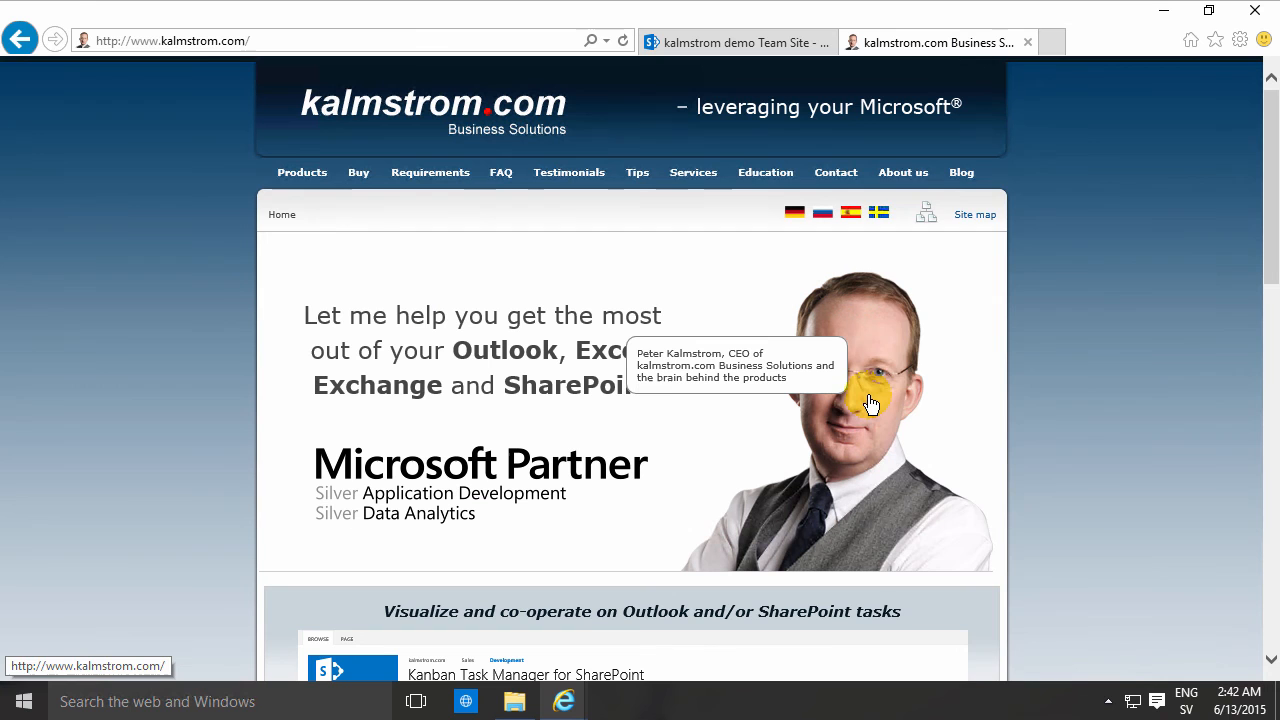
pyautogui.rightClick(868, 404)
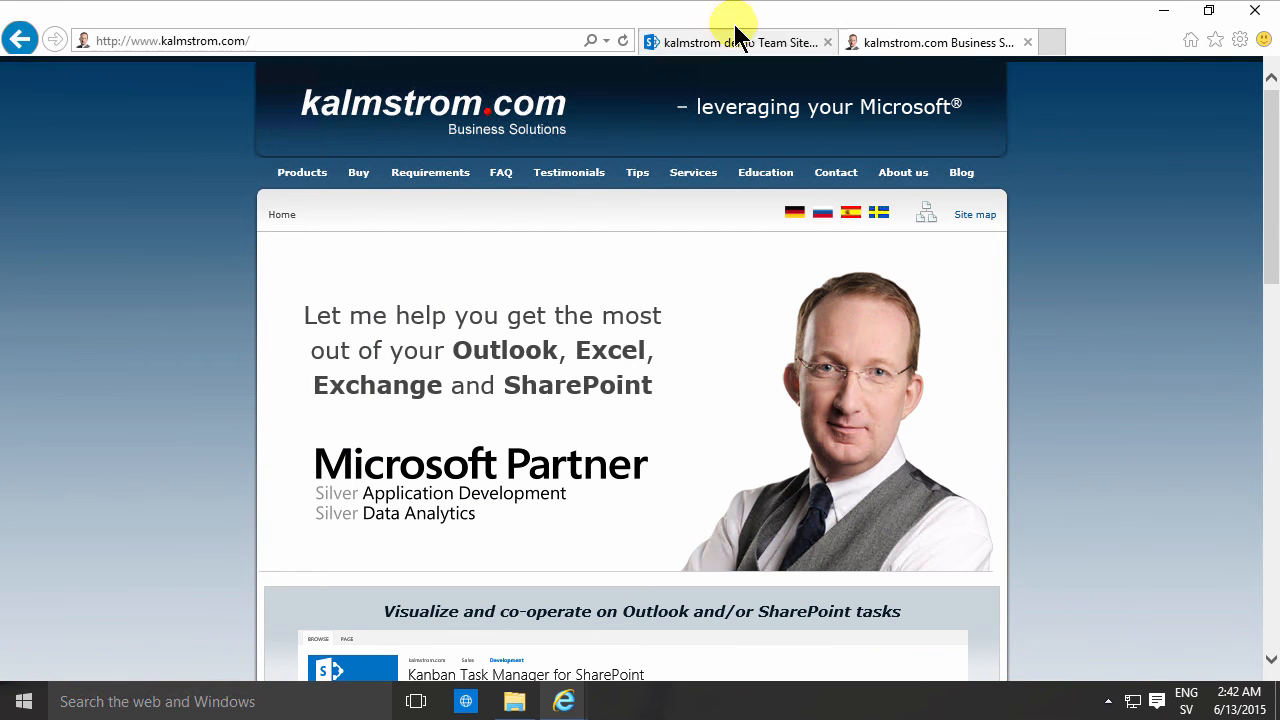
# - Return to the team site tab with the photo placed and show the Insert ribbon choices
pyautogui.click(738, 40)
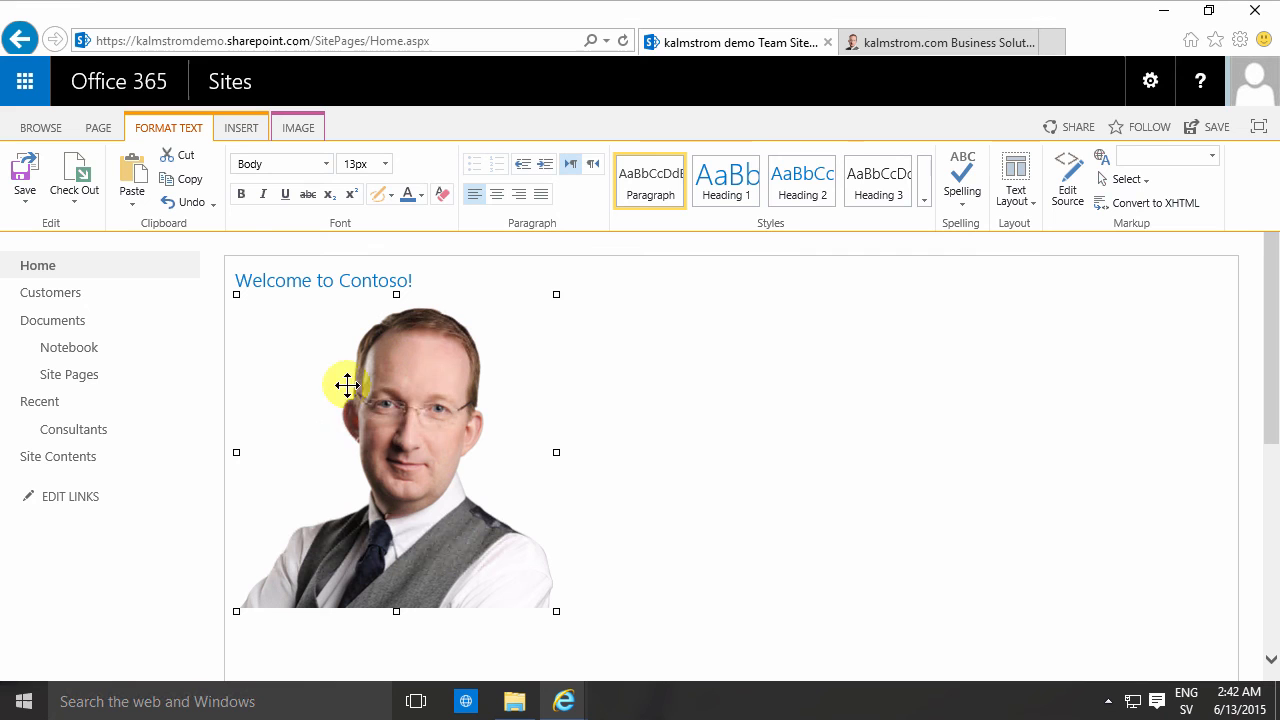
pyautogui.moveTo(354, 380)
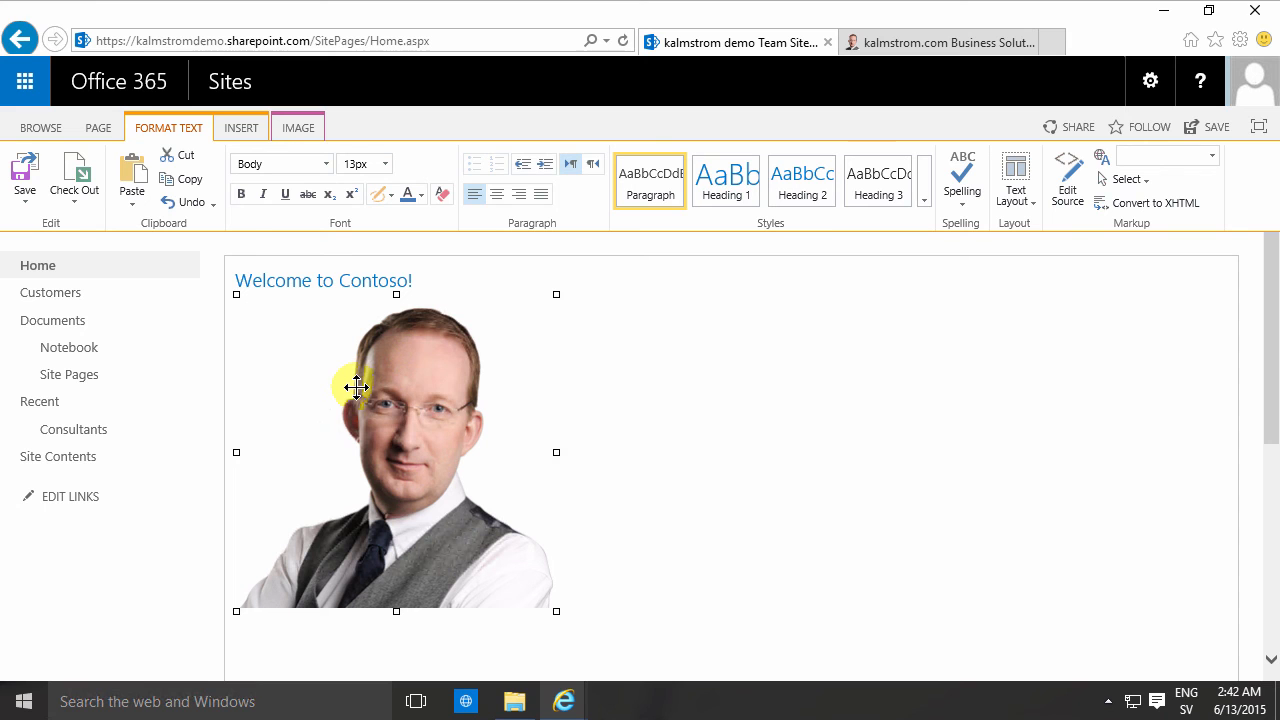
pyautogui.moveTo(360, 394)
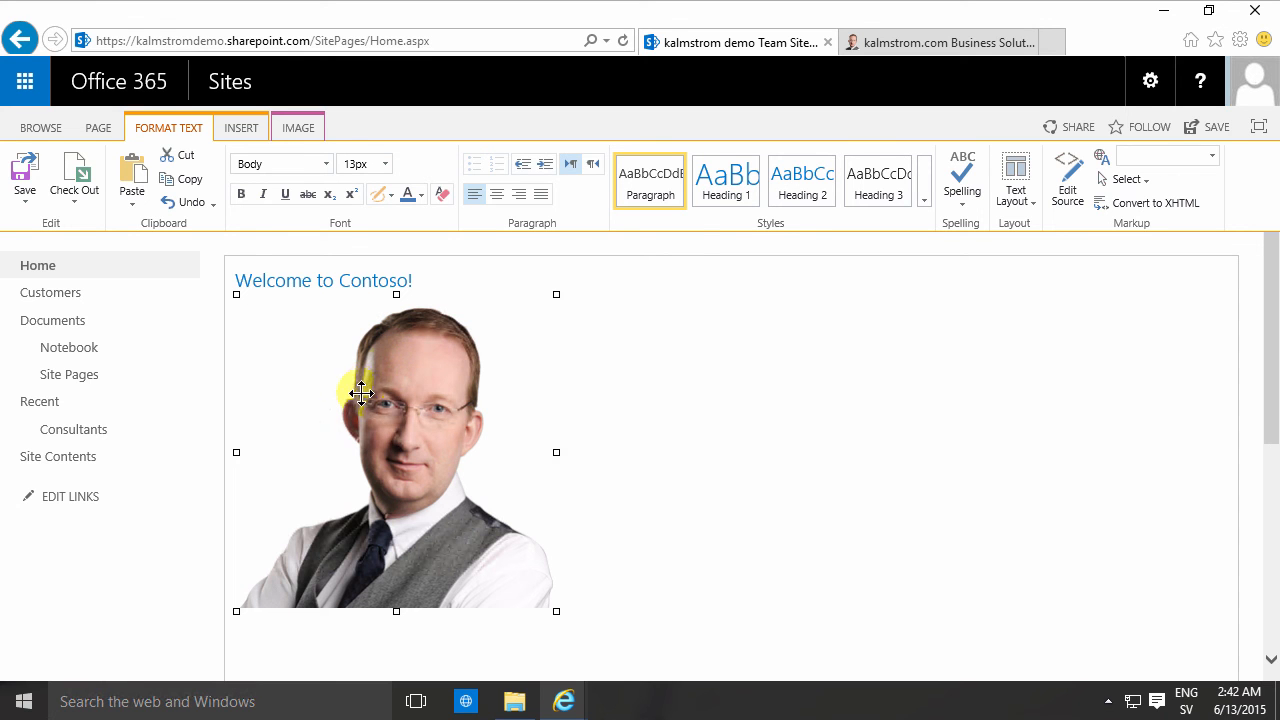
pyautogui.click(240, 128)
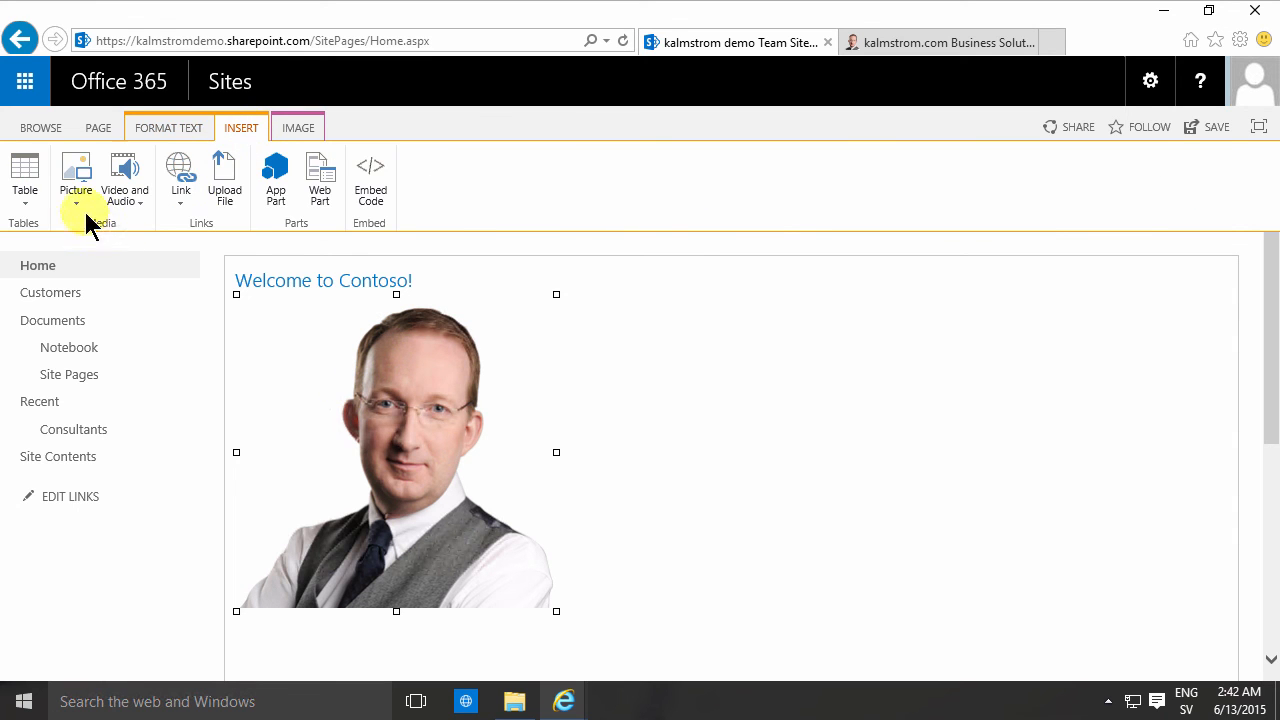